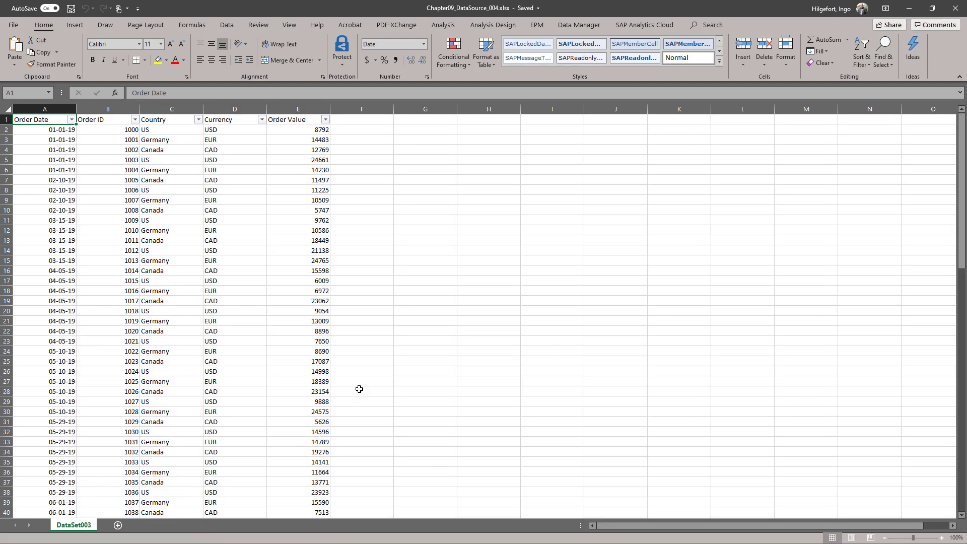
pyautogui.moveTo(283, 195)
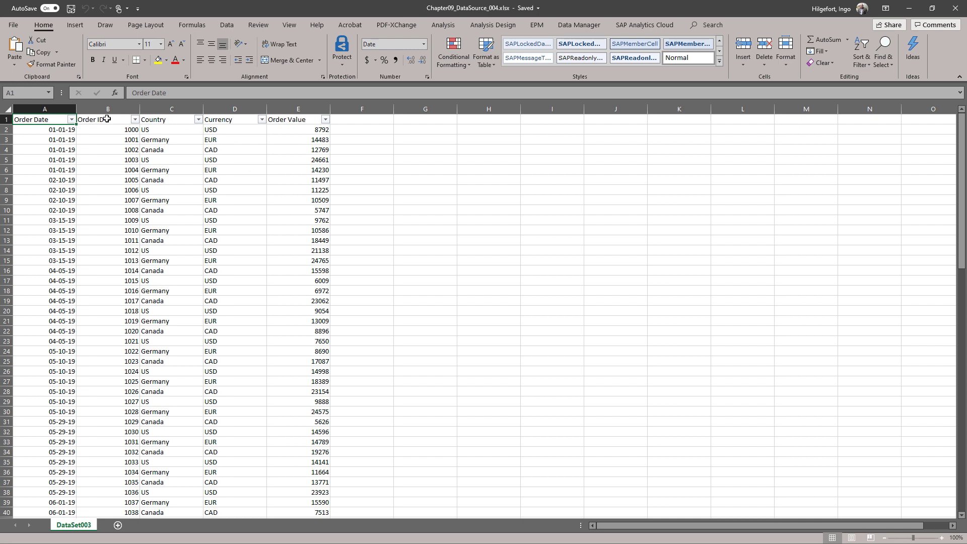
# - Review the source order spreadsheet's Order ID and currency columns
pyautogui.click(107, 120)
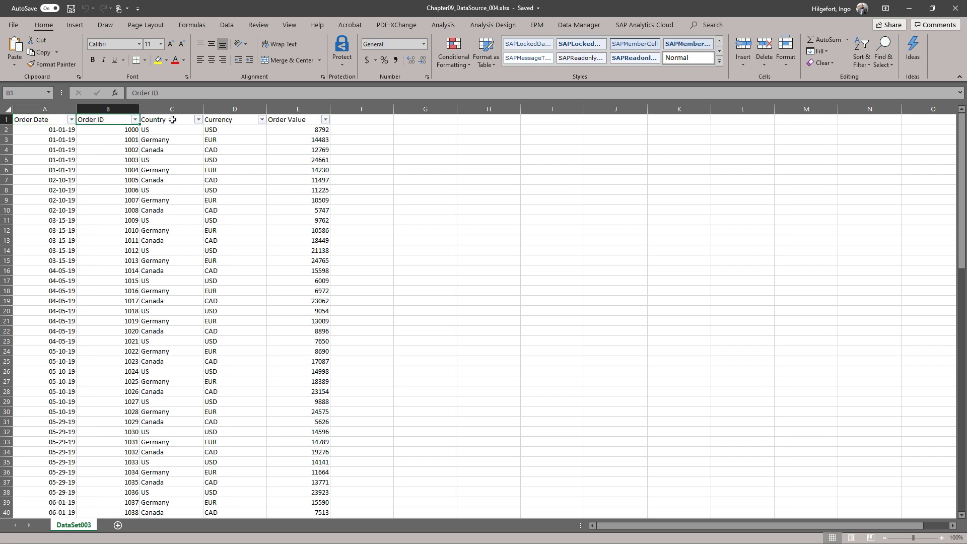
pyautogui.click(235, 130)
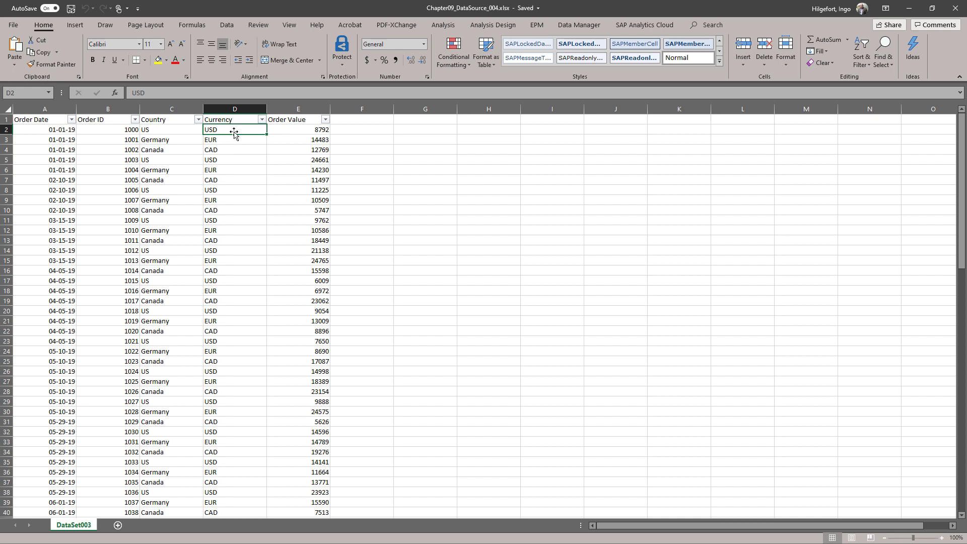
pyautogui.moveTo(61, 339)
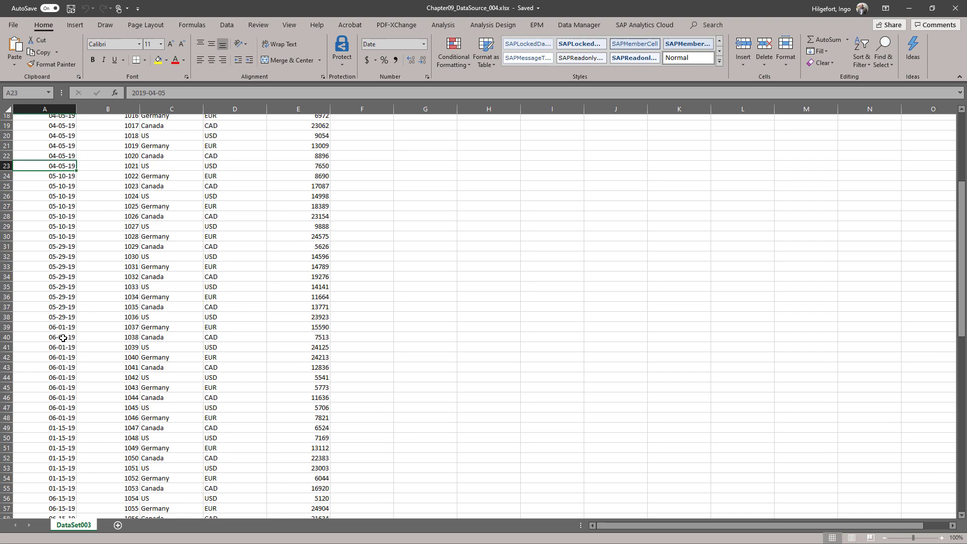
pyautogui.scroll(-3)
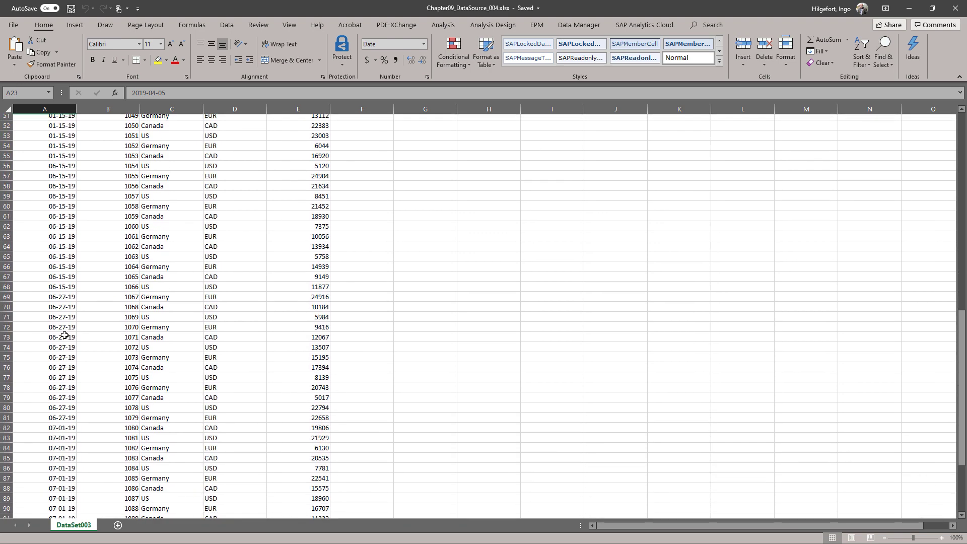
pyautogui.scroll(-3)
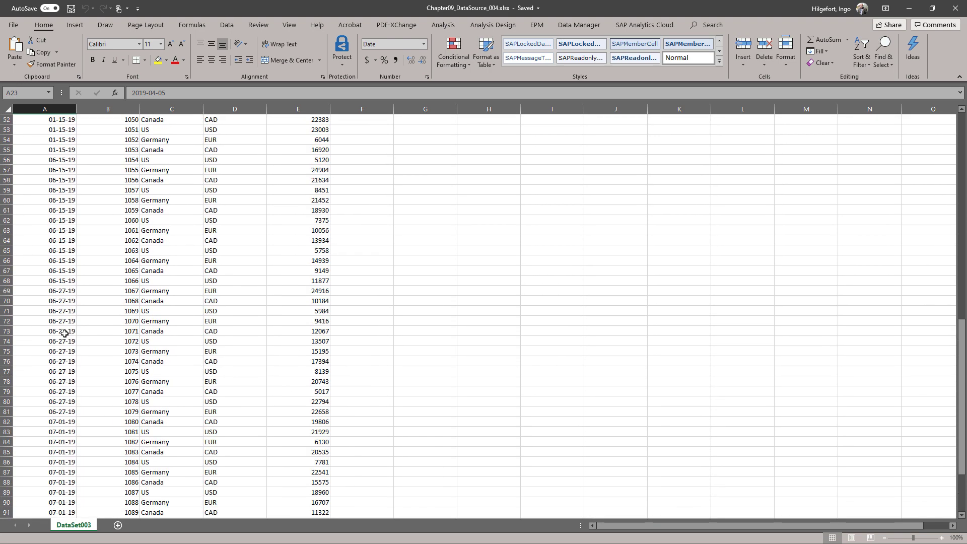
pyautogui.scroll(3)
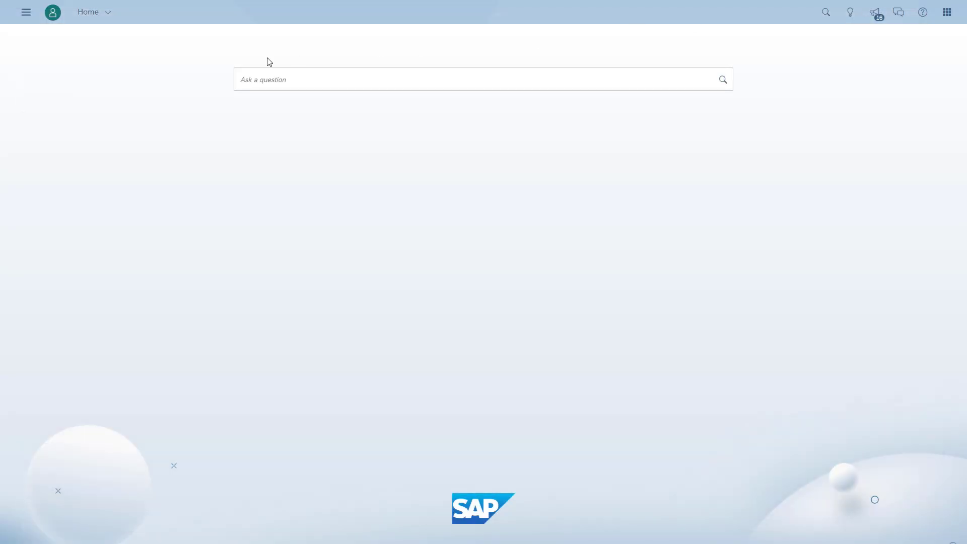
# - Create a new model by importing Chapter09_DataSource_004.xlsx from the computer
pyautogui.click(26, 12)
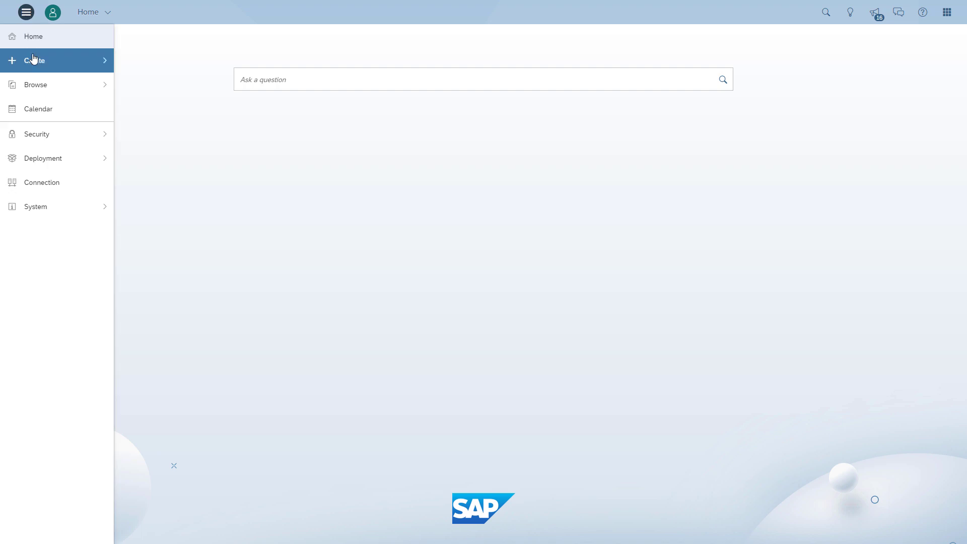
pyautogui.click(36, 60)
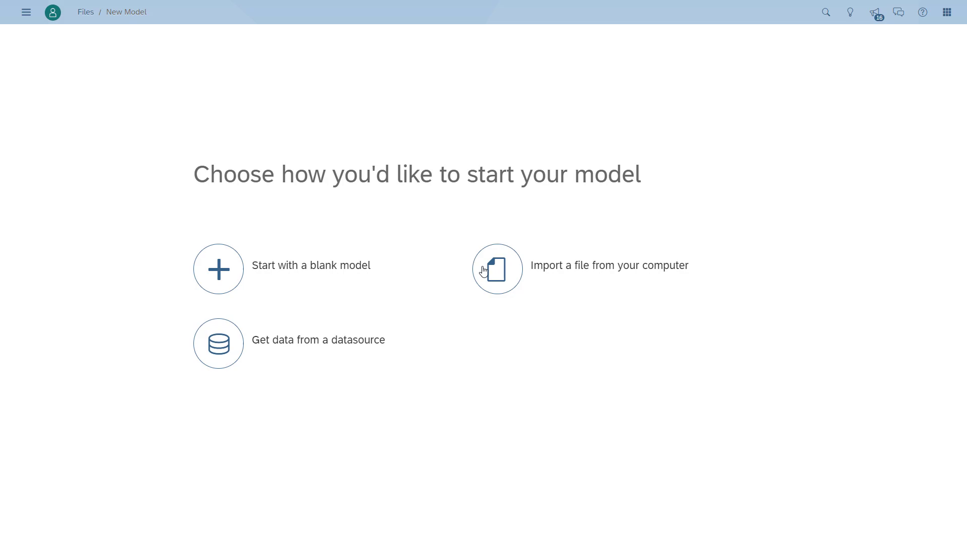
pyautogui.click(497, 268)
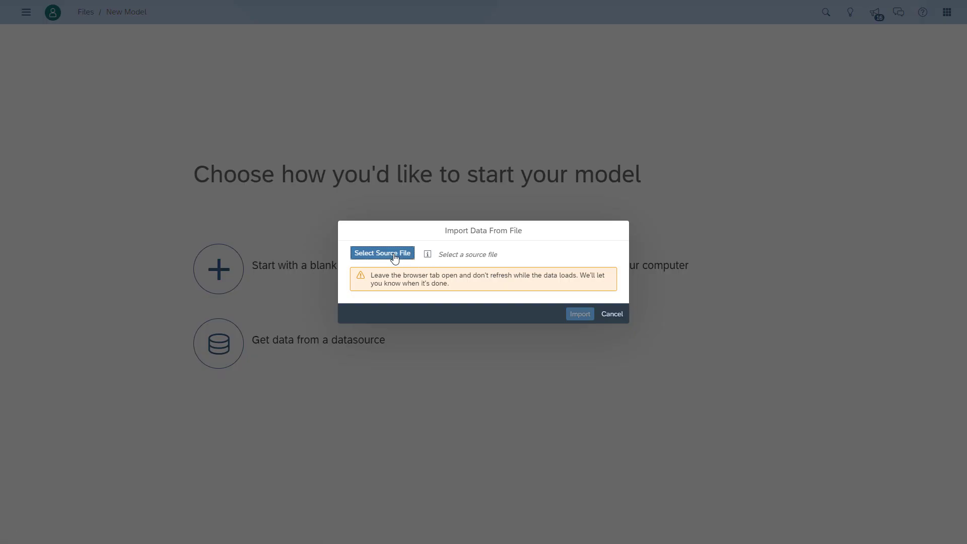
pyautogui.click(382, 253)
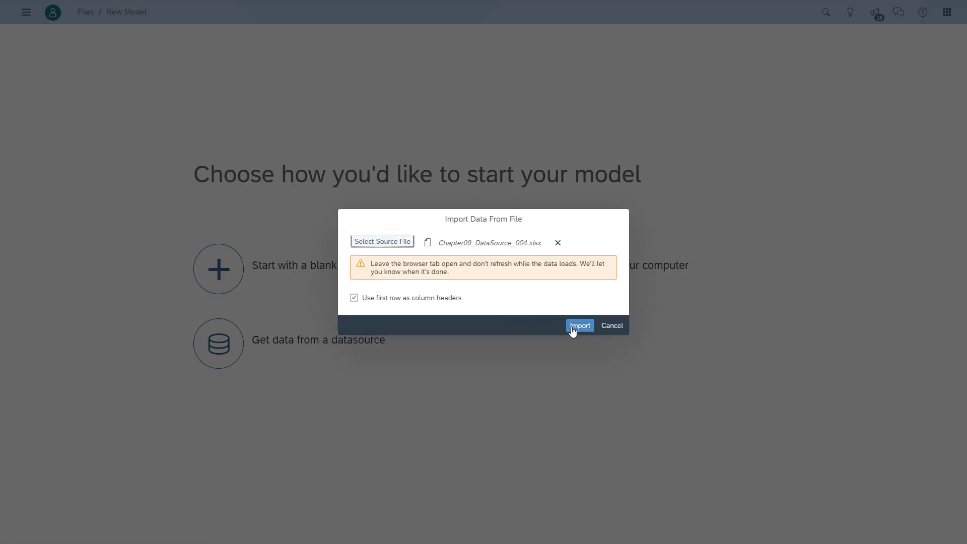
pyautogui.click(579, 326)
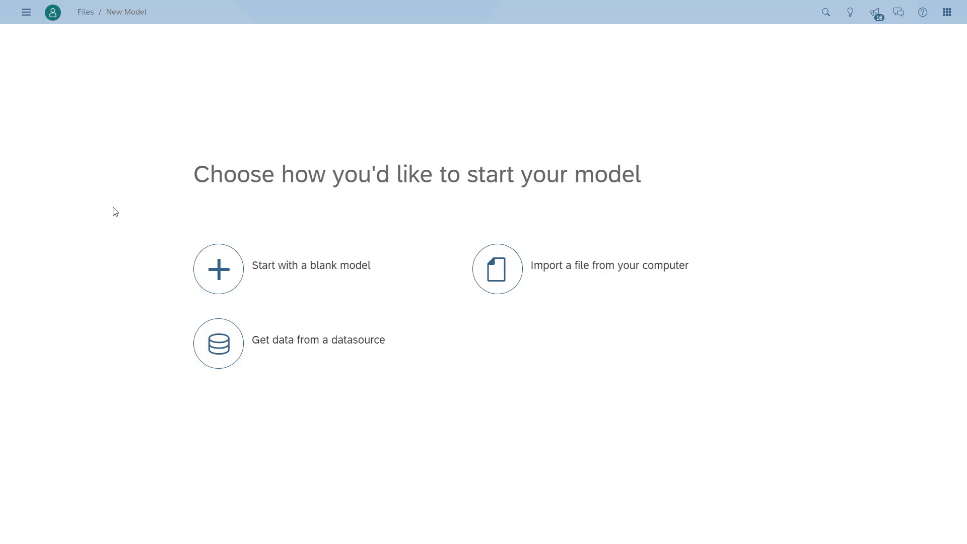
pyautogui.click(497, 268)
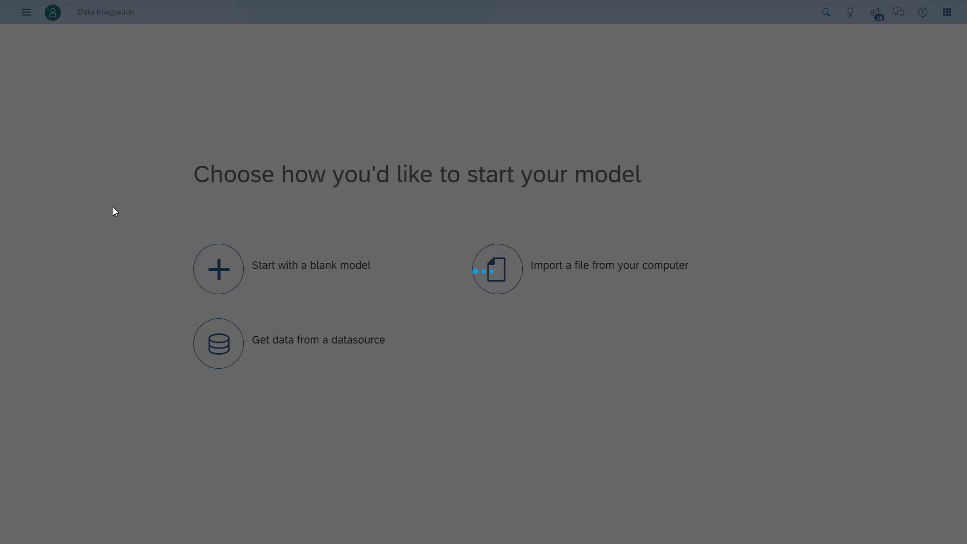
pyautogui.click(497, 269)
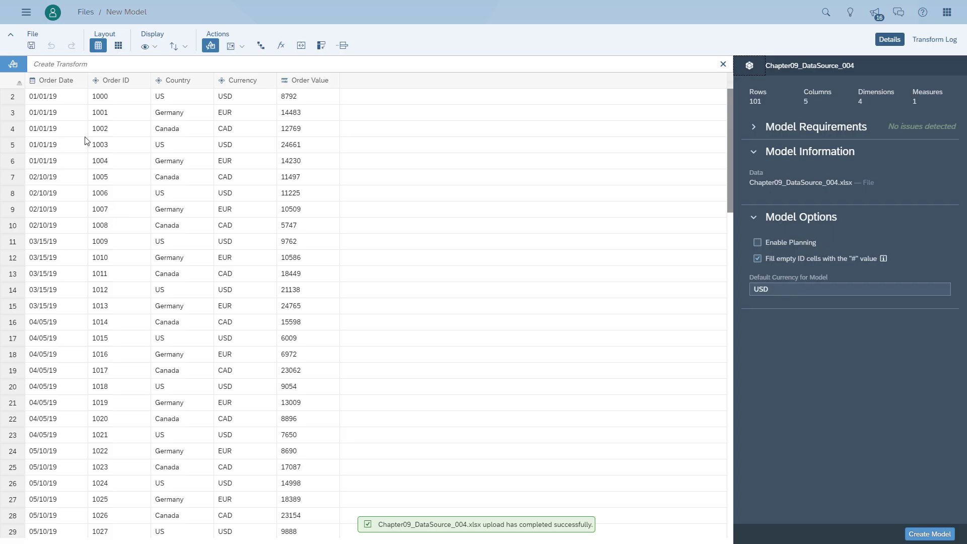
# - Set the Country column's type to Organization Dimension
pyautogui.click(53, 81)
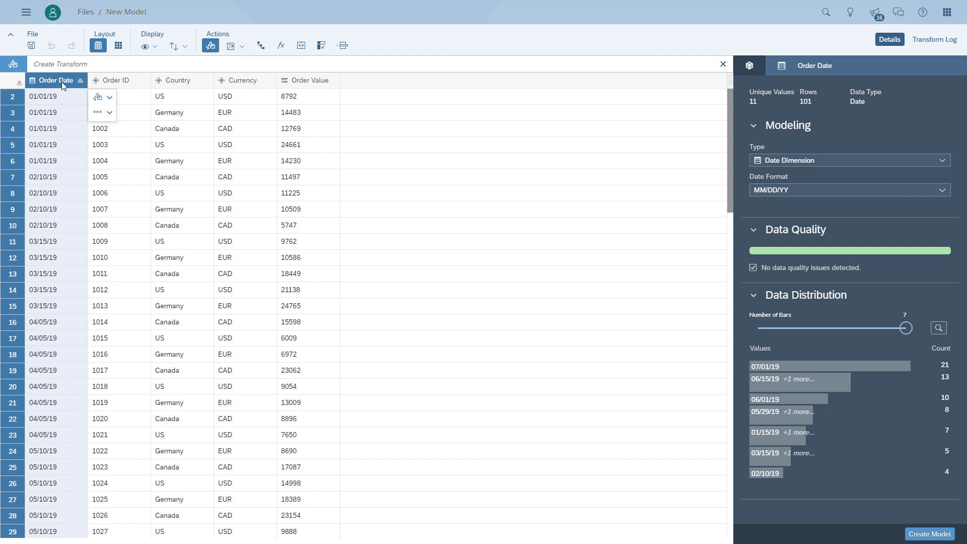
pyautogui.moveTo(122, 84)
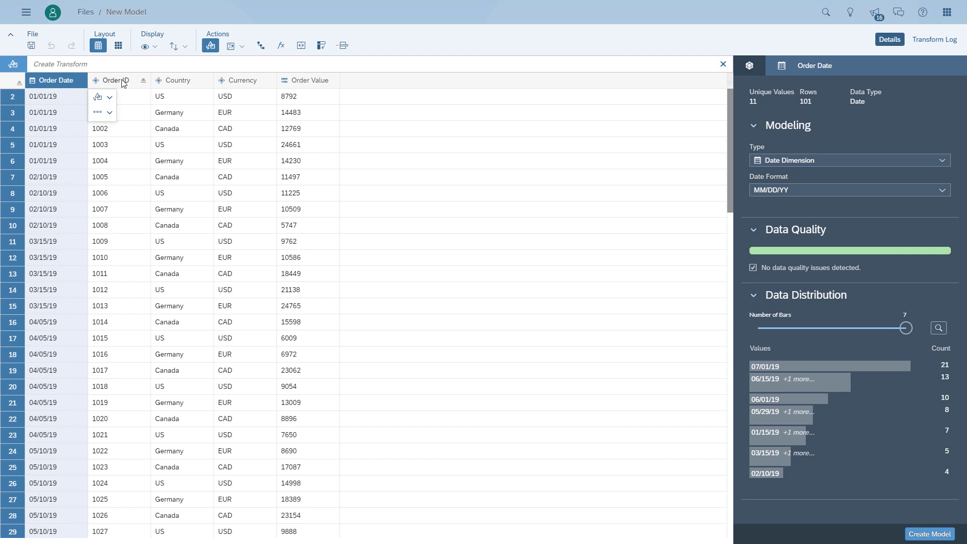
pyautogui.click(114, 81)
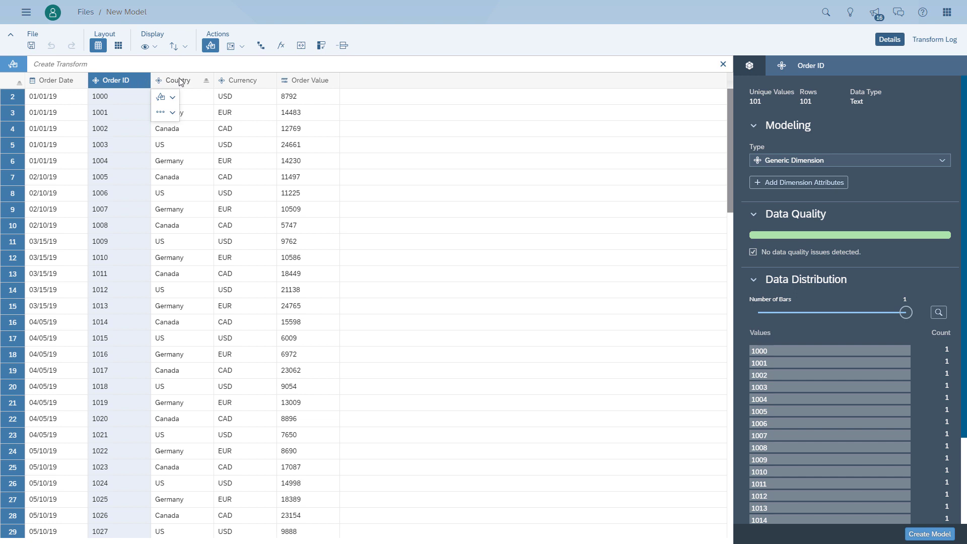
pyautogui.click(178, 80)
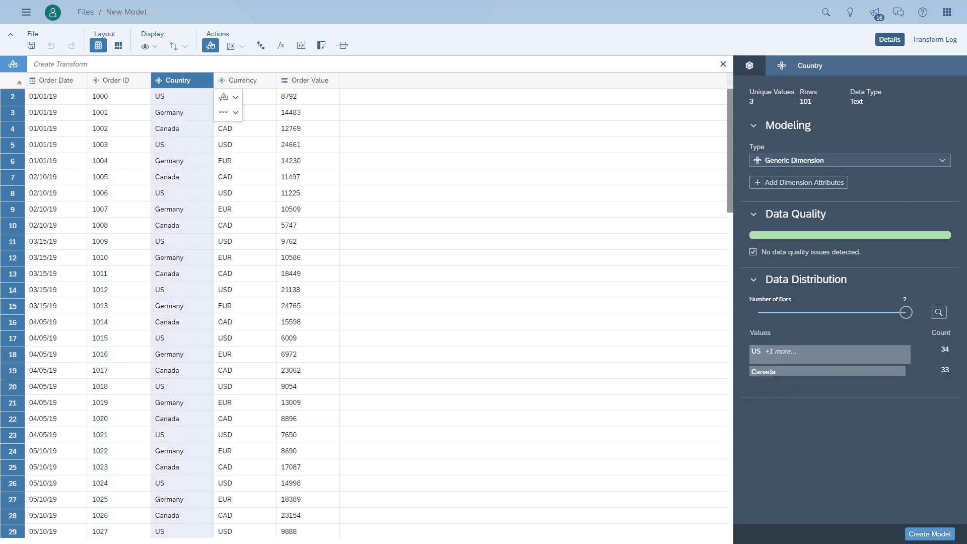
pyautogui.click(942, 160)
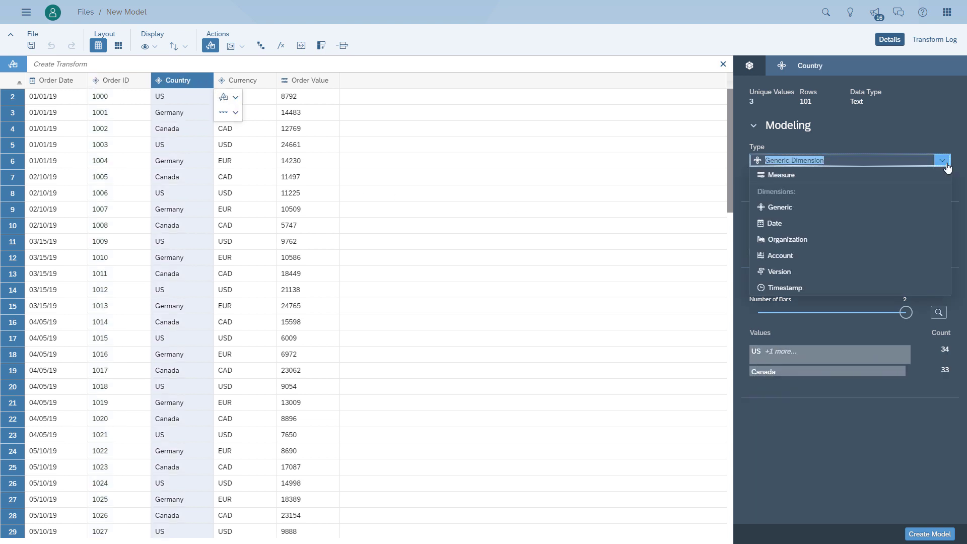
pyautogui.click(786, 240)
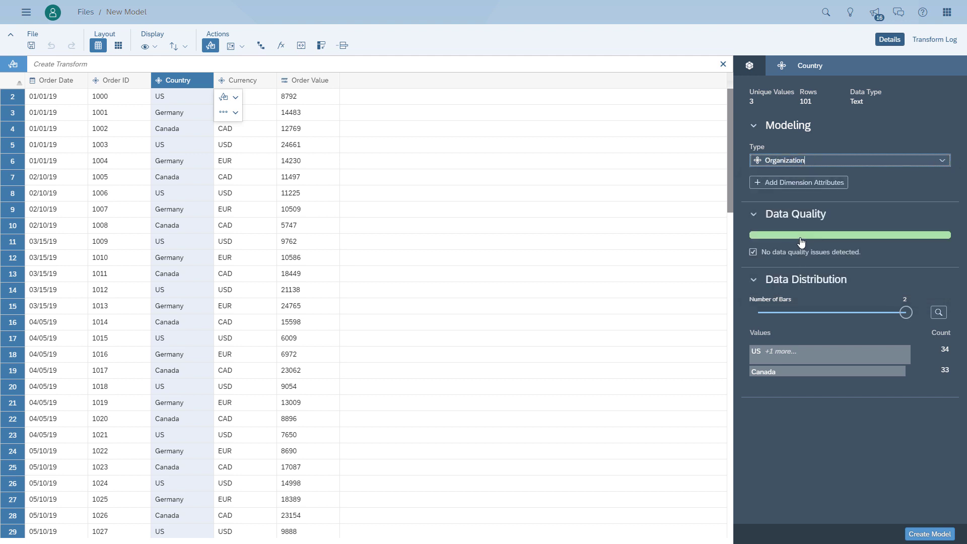
pyautogui.moveTo(744, 204)
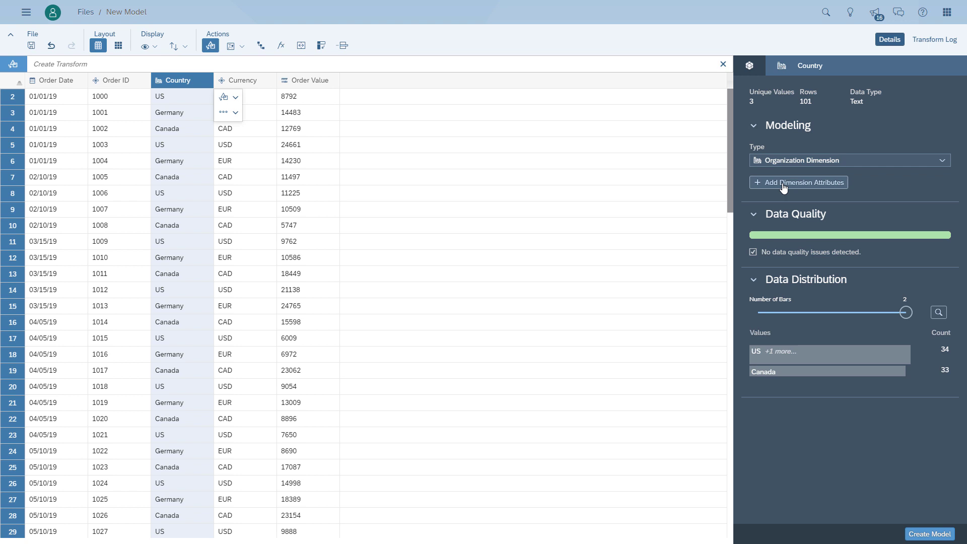
# - Add a Currency attribute to the Country dimension
pyautogui.click(798, 182)
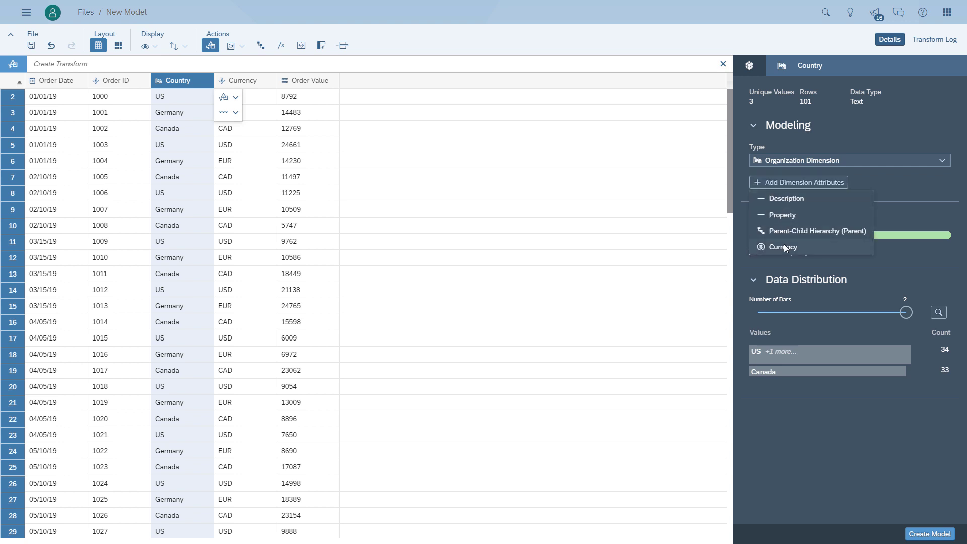
pyautogui.click(784, 247)
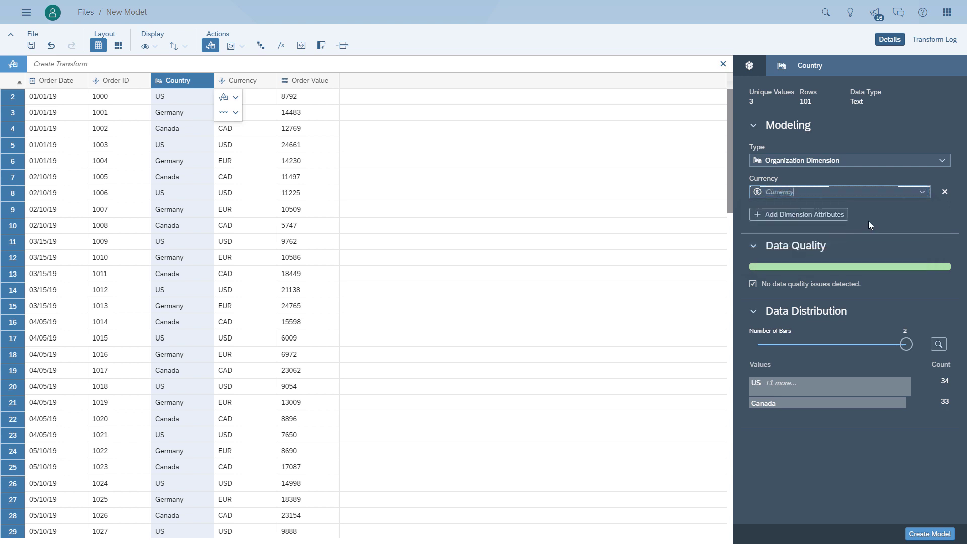
pyautogui.moveTo(903, 221)
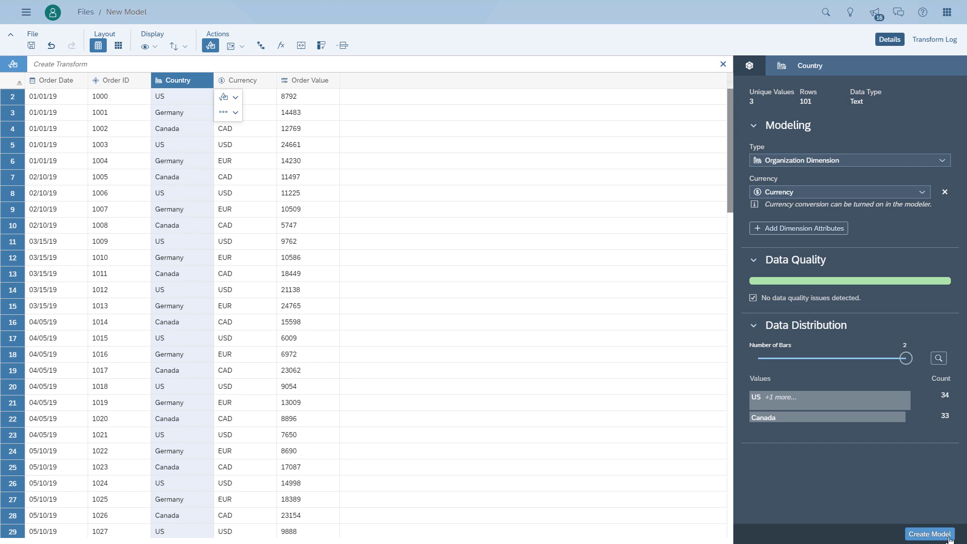
# - Create the model and save it in Public as 'Daily Dose - Currency Example'
pyautogui.click(929, 534)
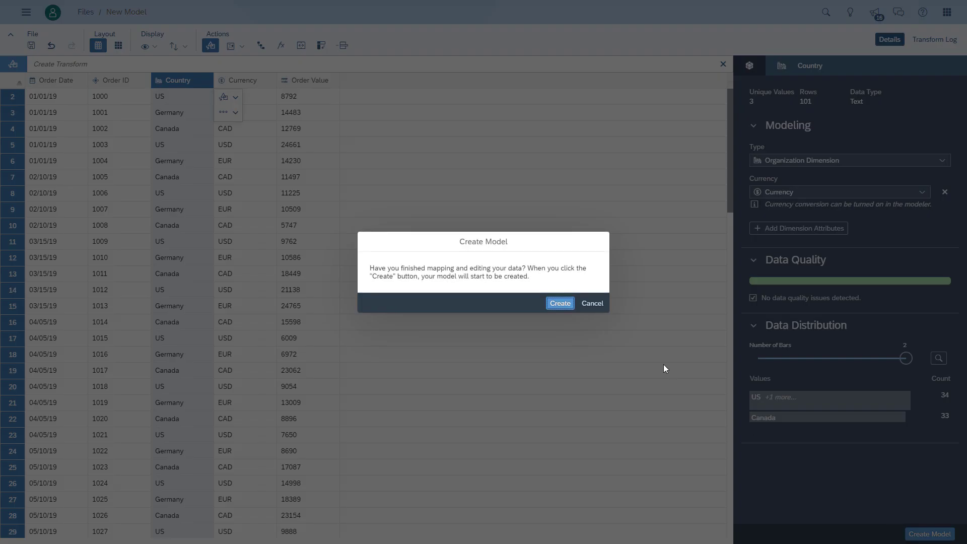
pyautogui.click(560, 303)
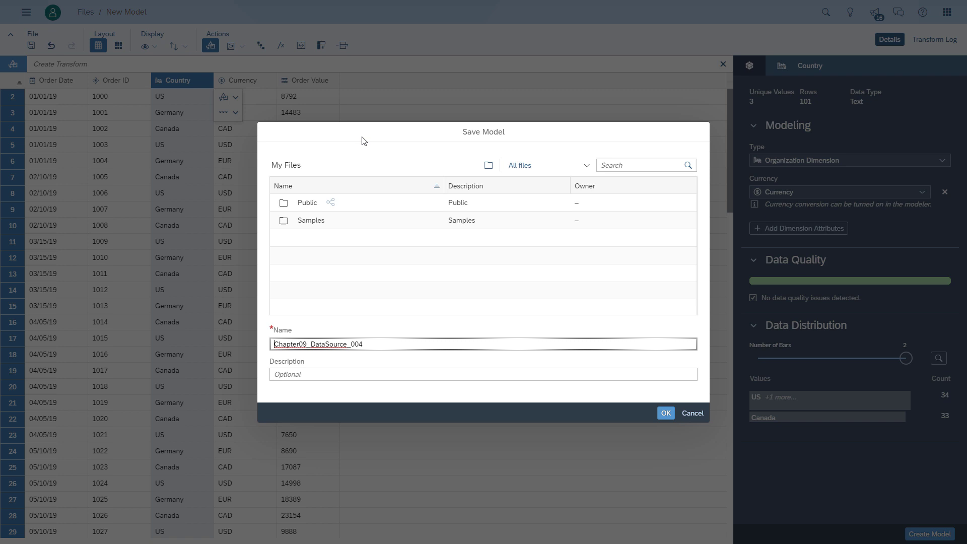
pyautogui.doubleClick(306, 202)
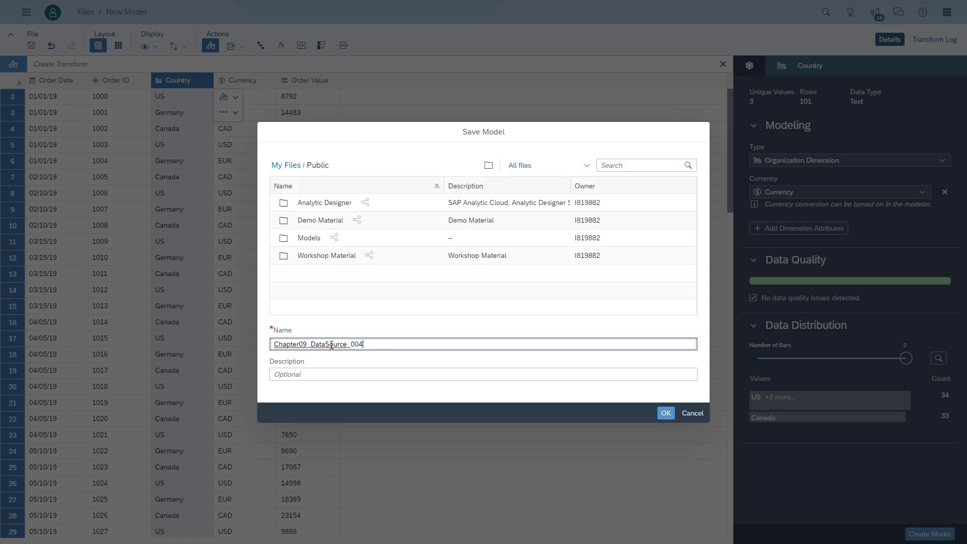
pyautogui.write('Daily')
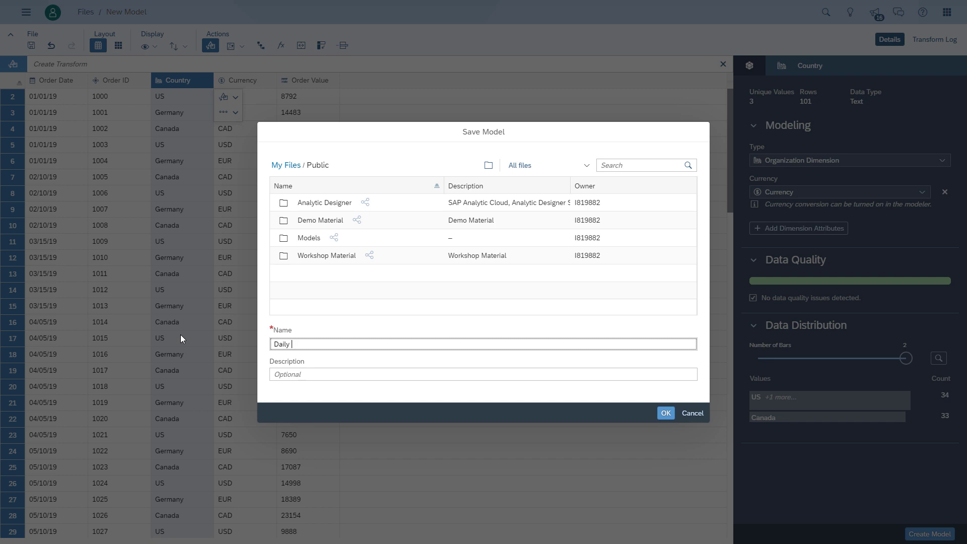
pyautogui.write('Dose - C')
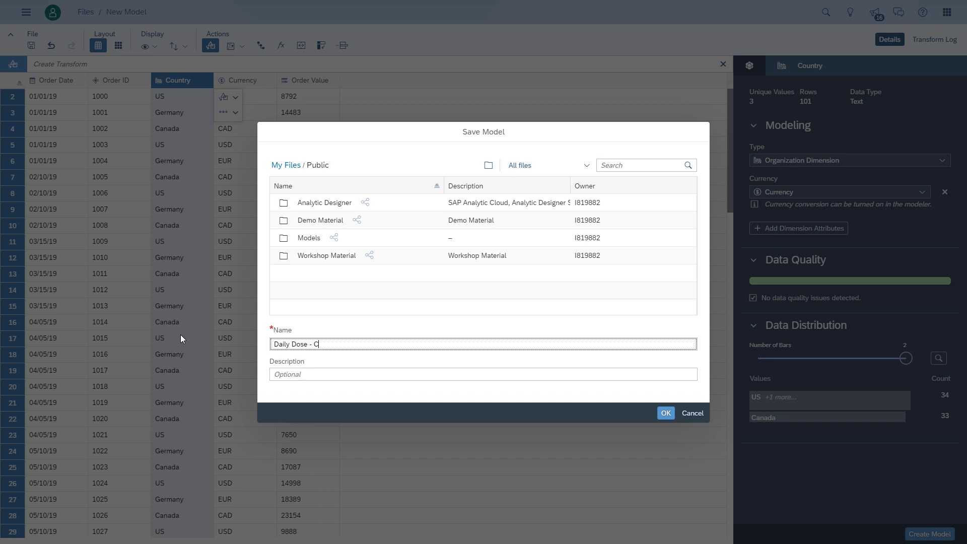
pyautogui.write('urrency')
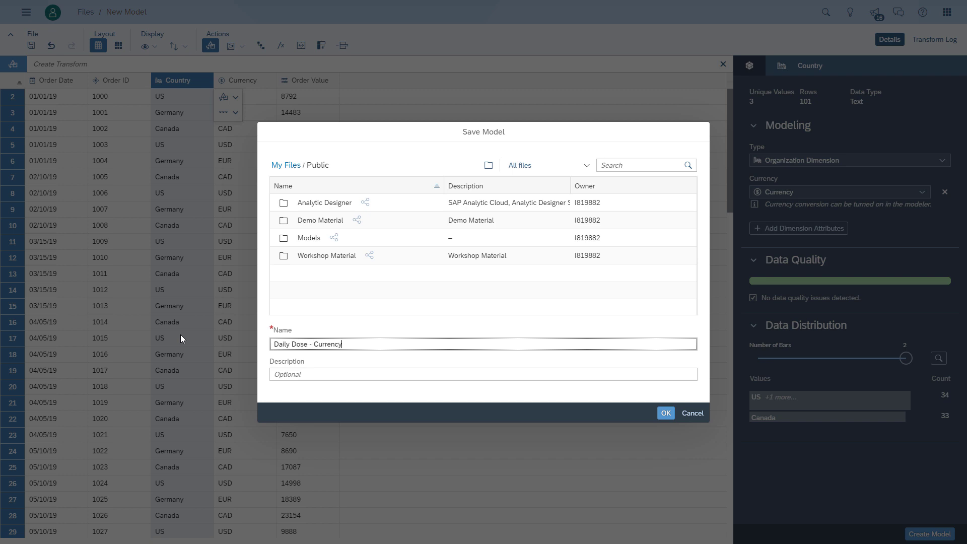
pyautogui.write('Example')
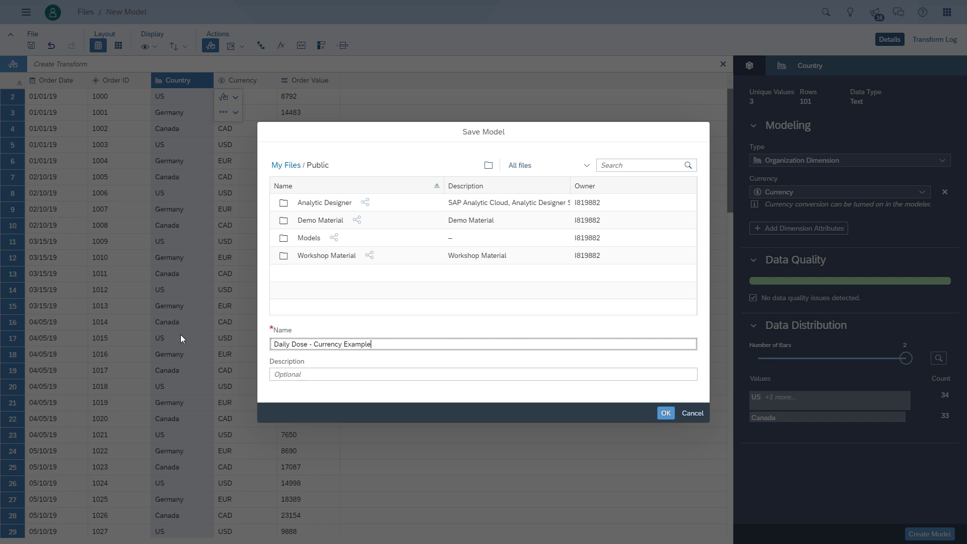
pyautogui.click(666, 413)
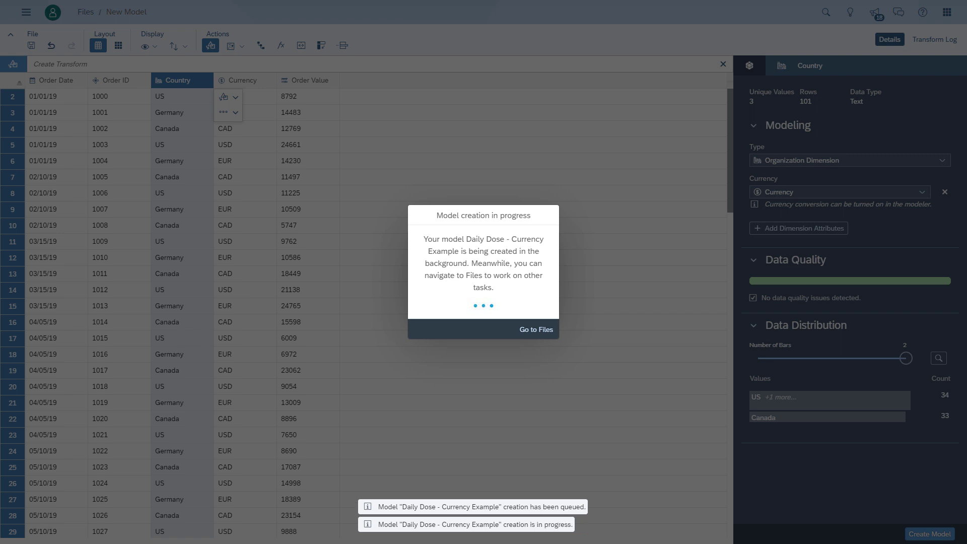
# - Open the newly built Daily Dose - Currency Example model from the notification
pyautogui.click(535, 329)
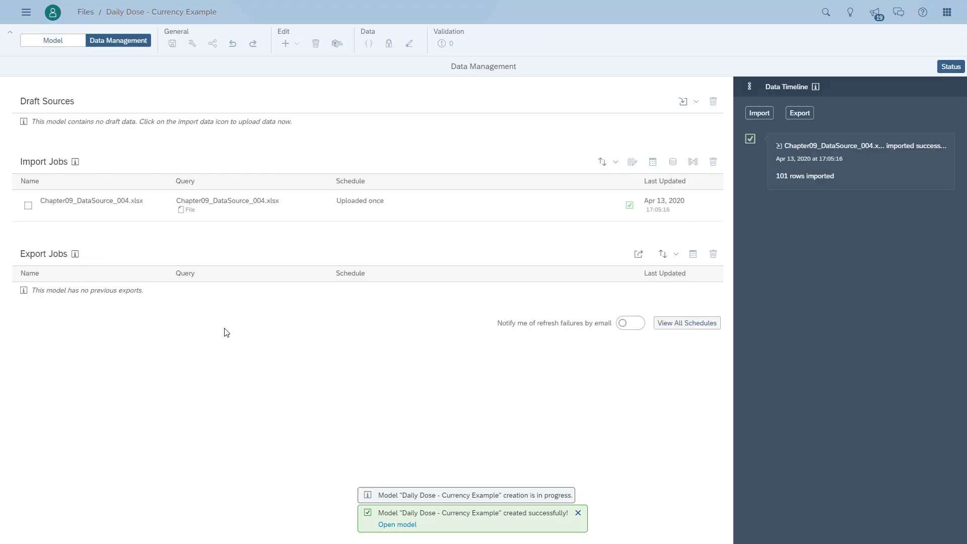
# - From Home, choose Create > Currency to begin a currency conversion table
pyautogui.click(26, 12)
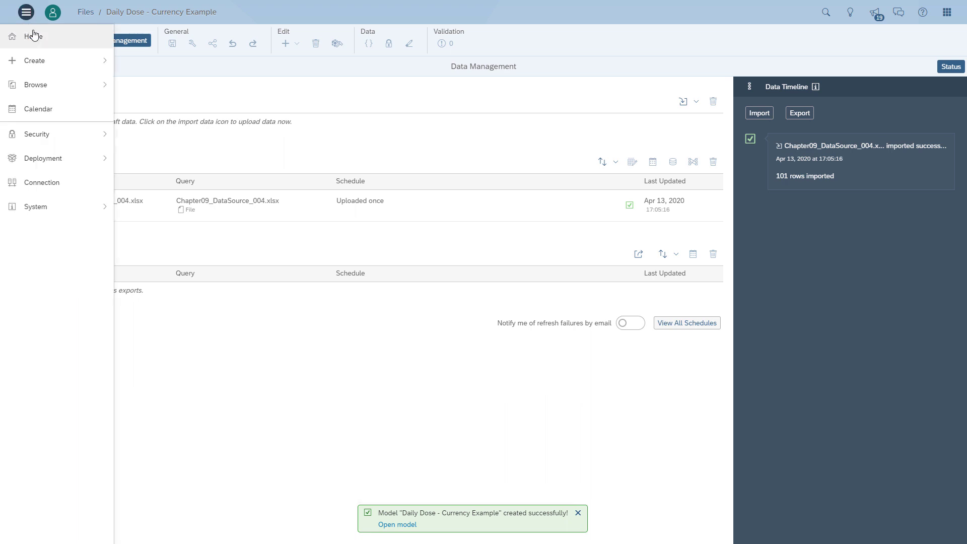
pyautogui.click(33, 36)
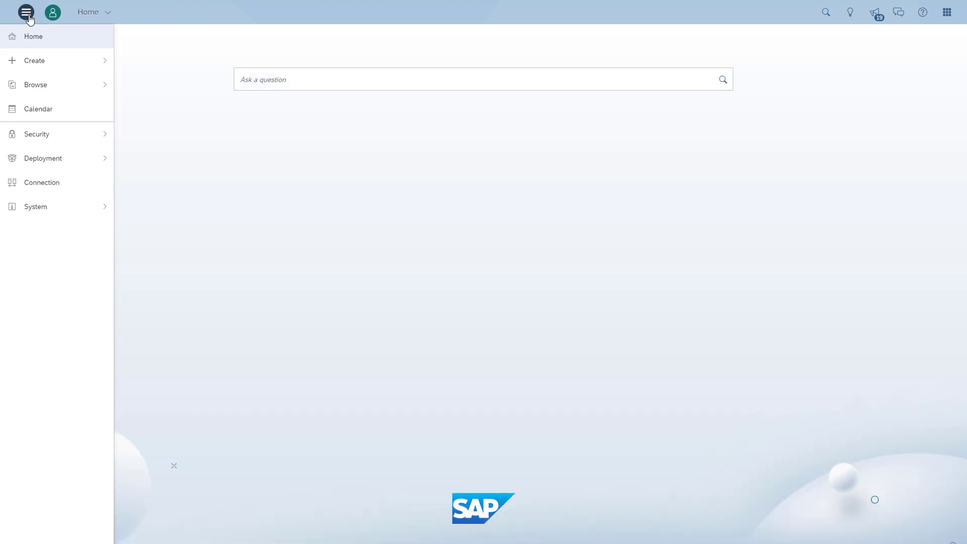
pyautogui.click(35, 60)
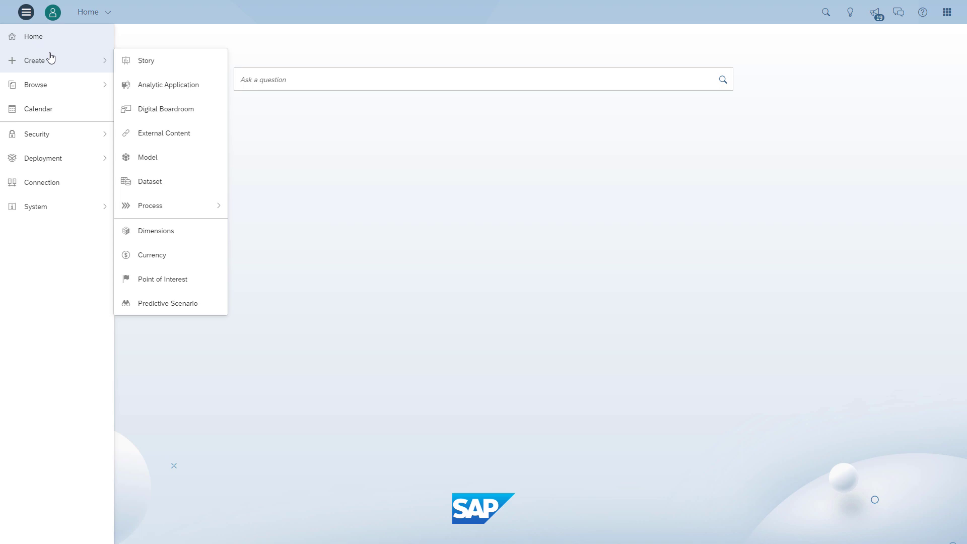
pyautogui.click(152, 255)
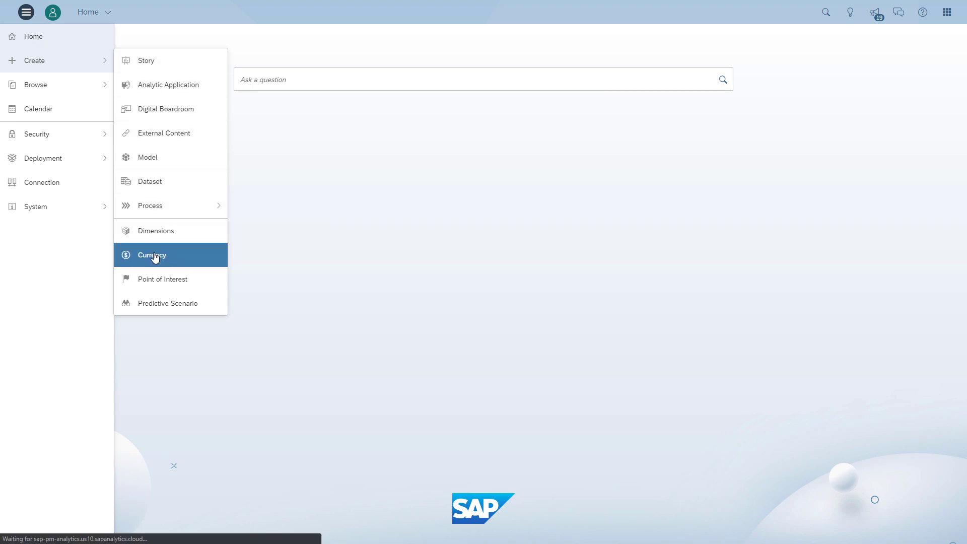
pyautogui.click(152, 255)
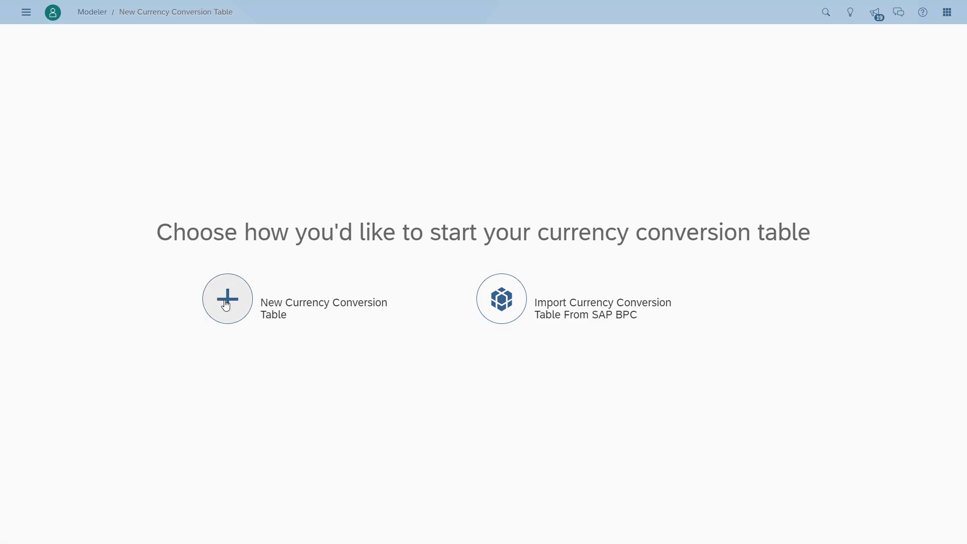
# - Create a new currency conversion table named DemoCurrencyTable
pyautogui.click(227, 298)
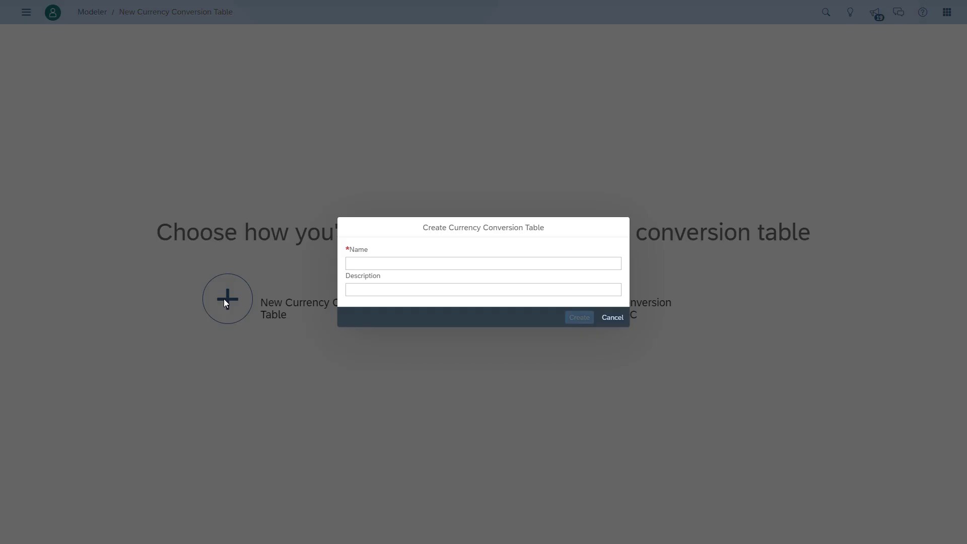
pyautogui.click(483, 263)
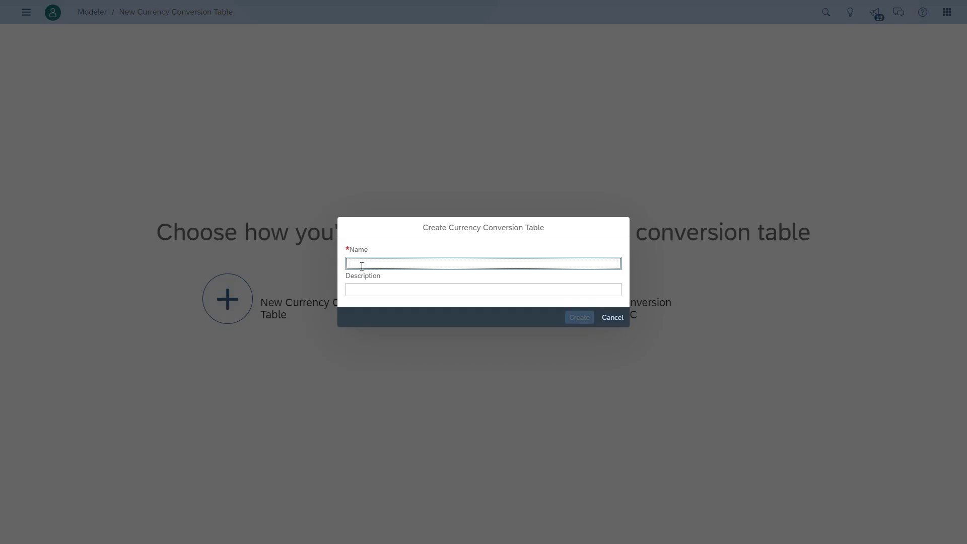
pyautogui.write('DemoCurrencyTable')
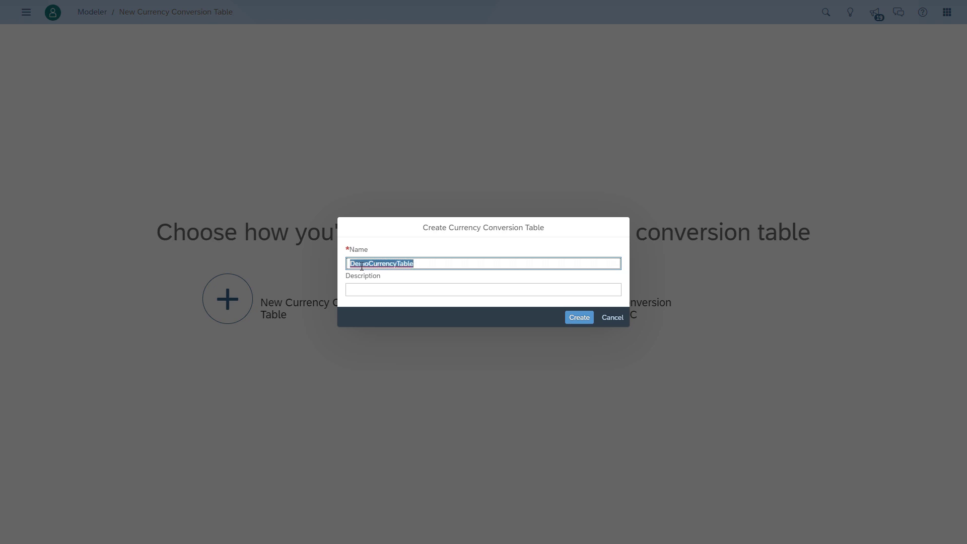
pyautogui.click(579, 317)
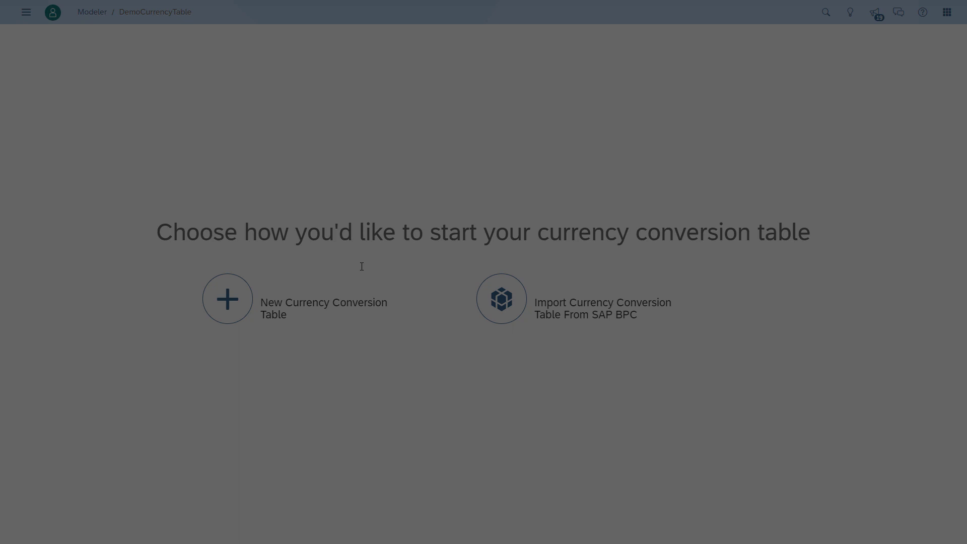
pyautogui.click(227, 298)
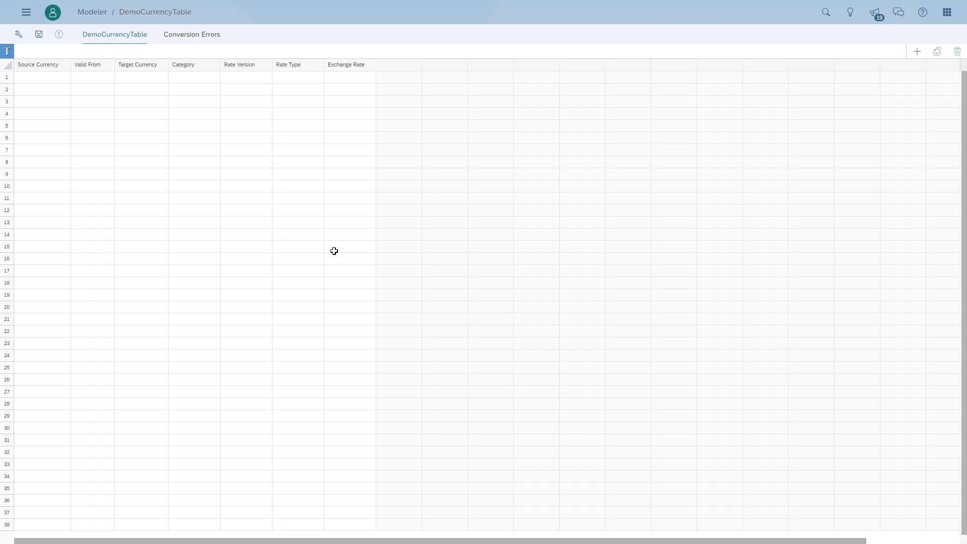
# - Enter USD as source currency with Valid From date 2019.01.01 in row 1
pyautogui.click(41, 78)
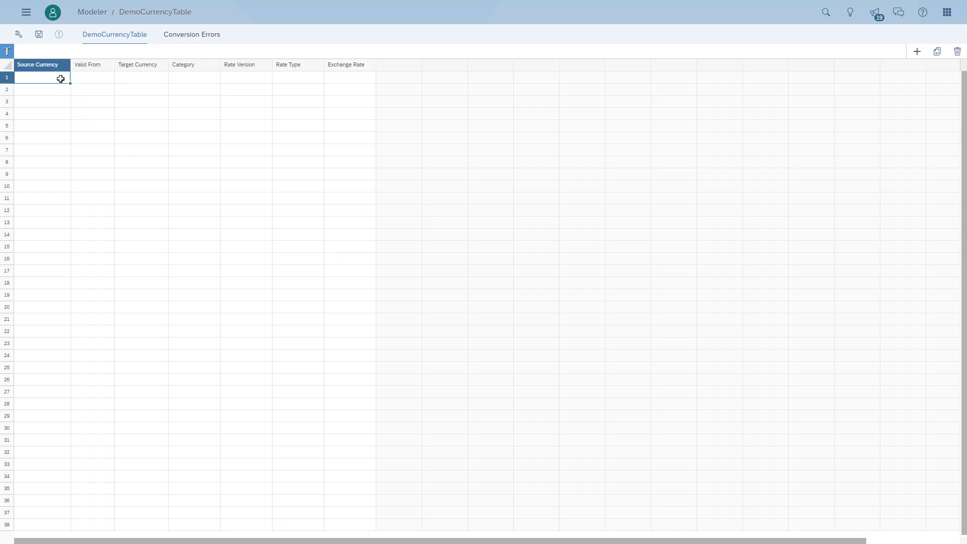
pyautogui.write('USD')
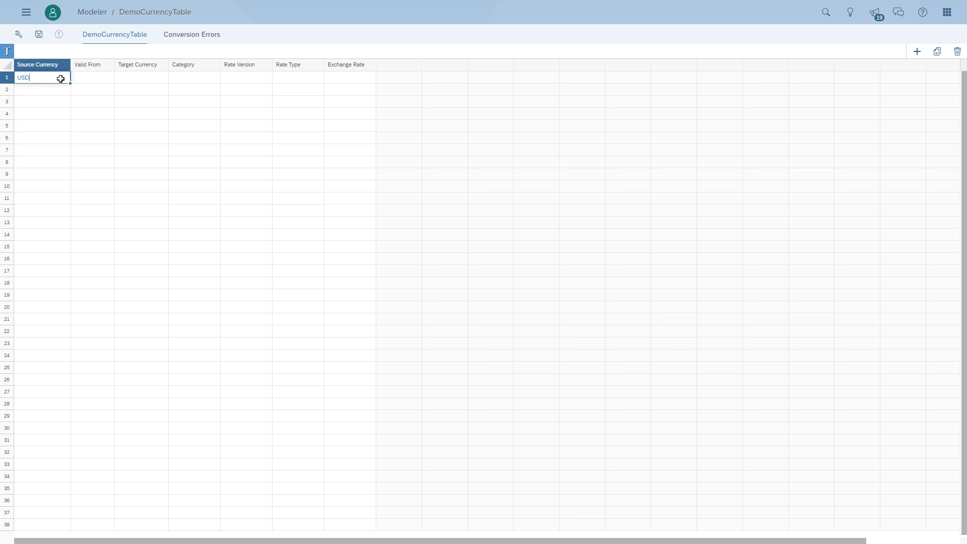
pyautogui.click(93, 78)
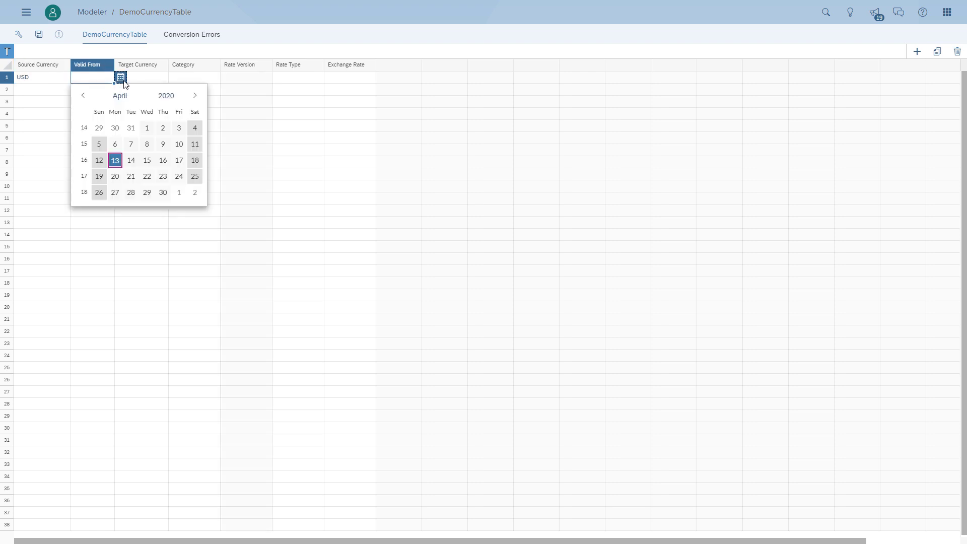
pyautogui.click(83, 94)
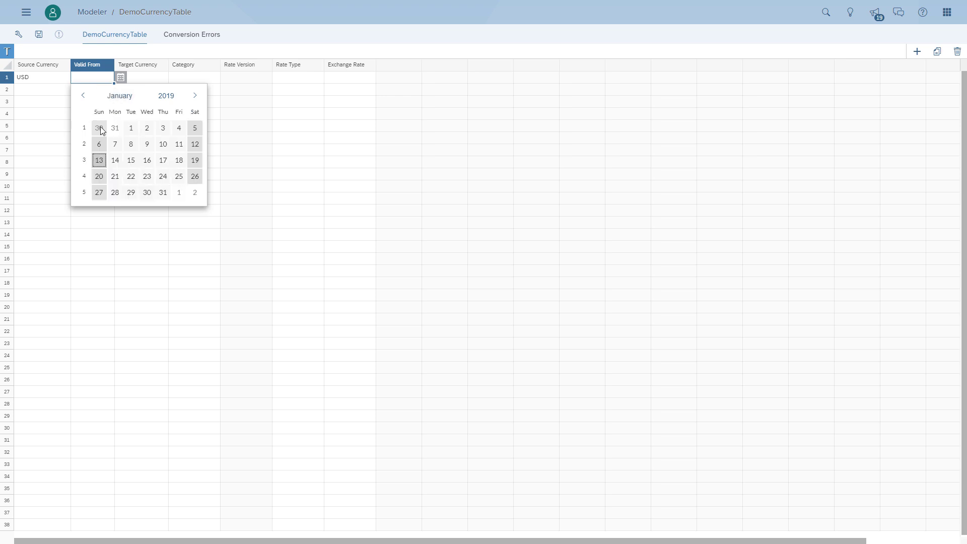
pyautogui.click(130, 128)
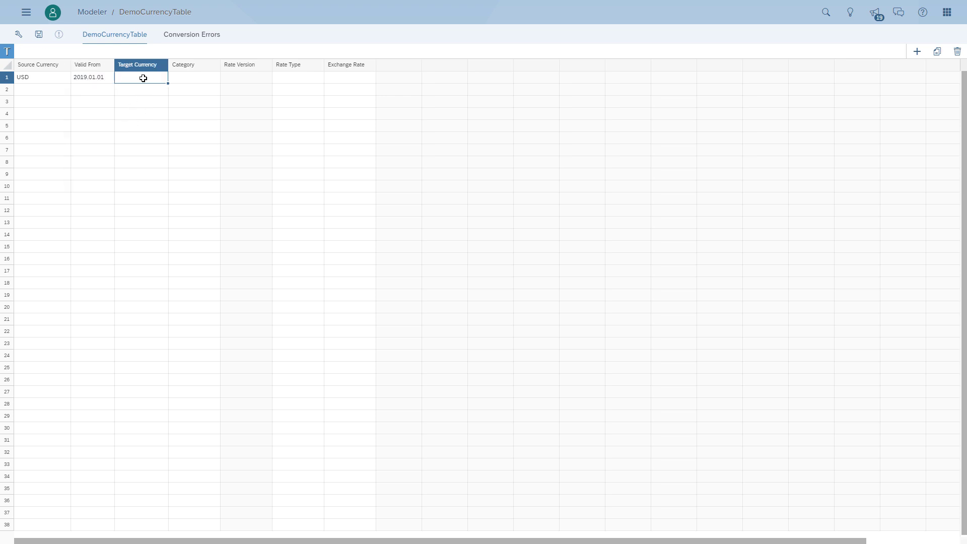
pyautogui.click(88, 78)
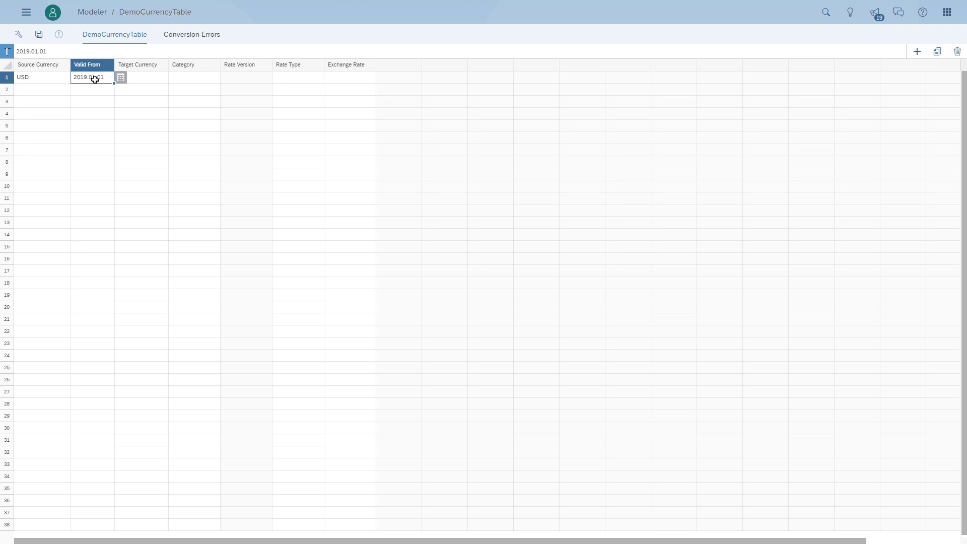
# - Set target currency EUR, leave category, version and type blank, exchange rate 0.88
pyautogui.click(141, 77)
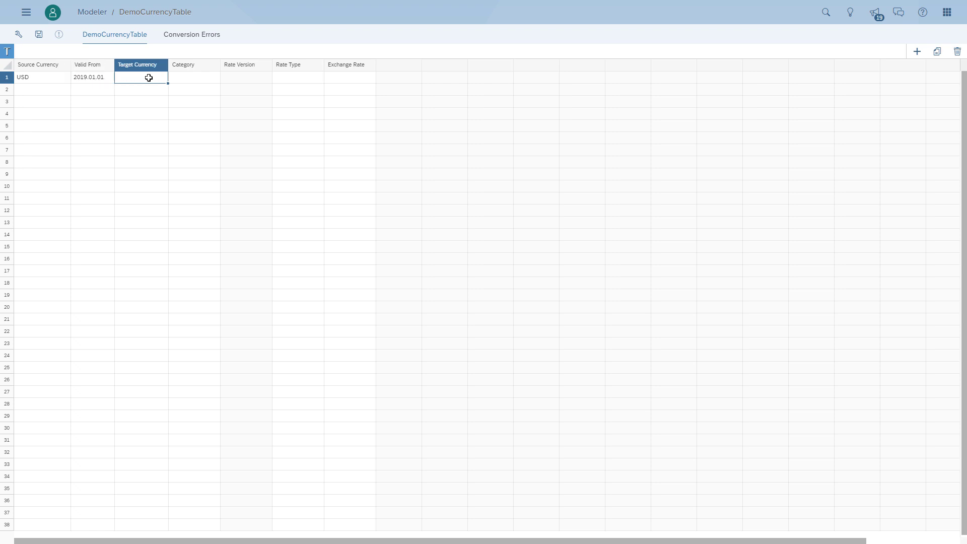
pyautogui.write('EUR')
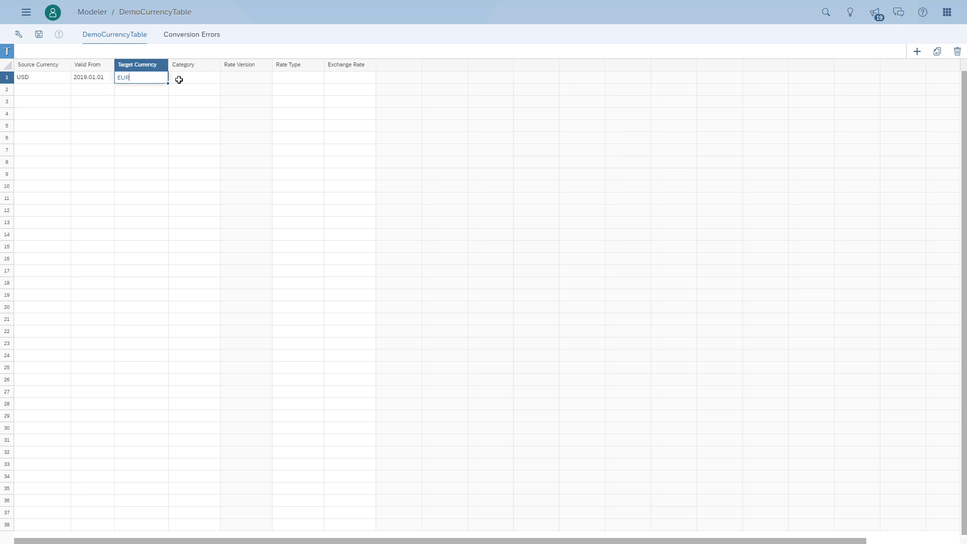
pyautogui.click(227, 77)
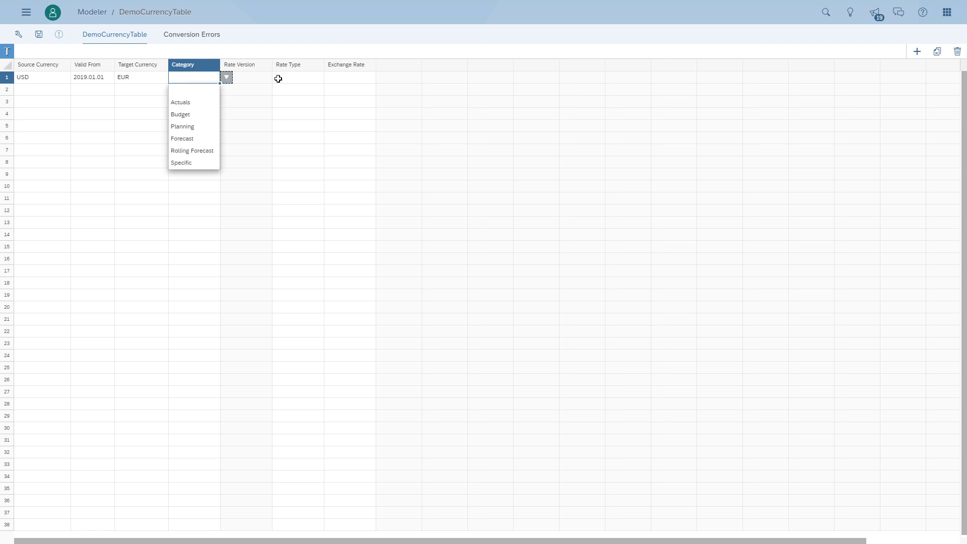
pyautogui.click(246, 77)
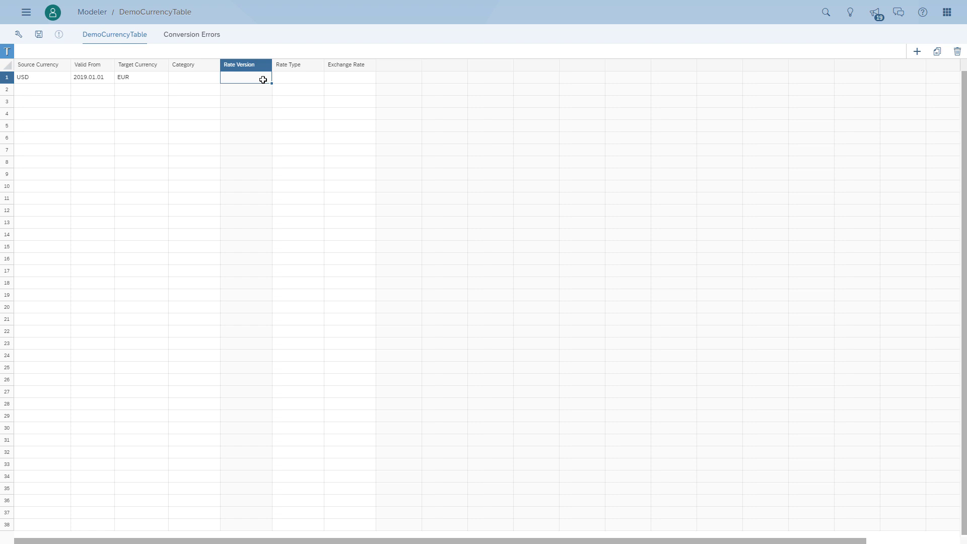
pyautogui.click(331, 77)
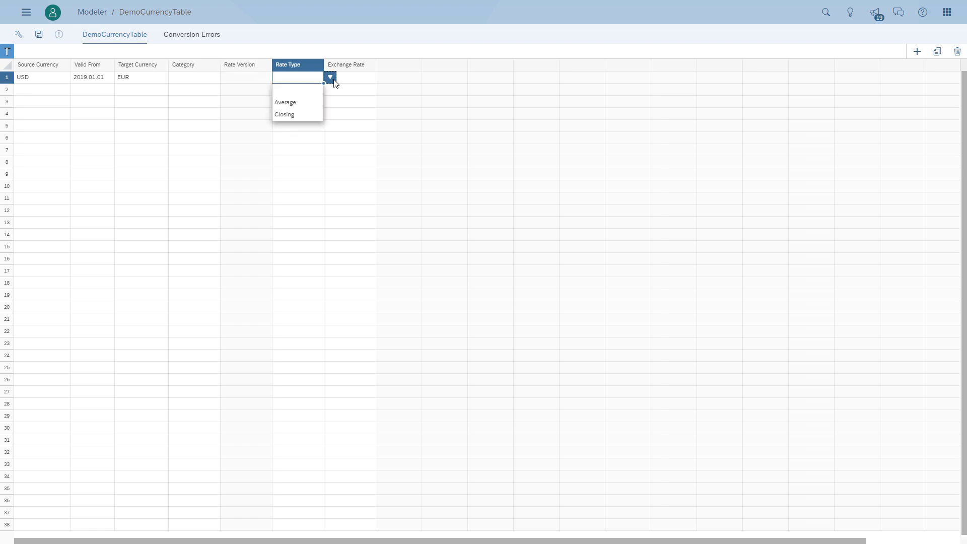
pyautogui.click(349, 78)
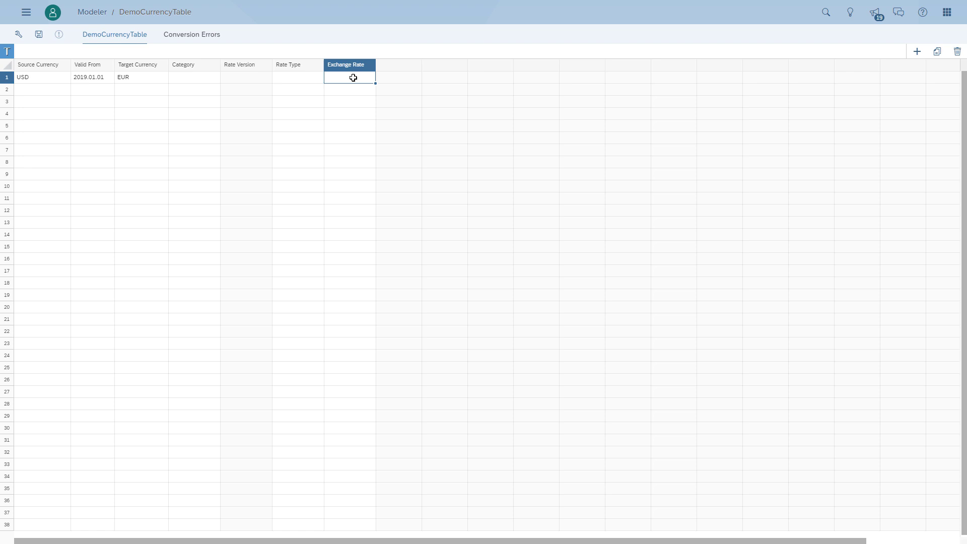
pyautogui.write('0.88')
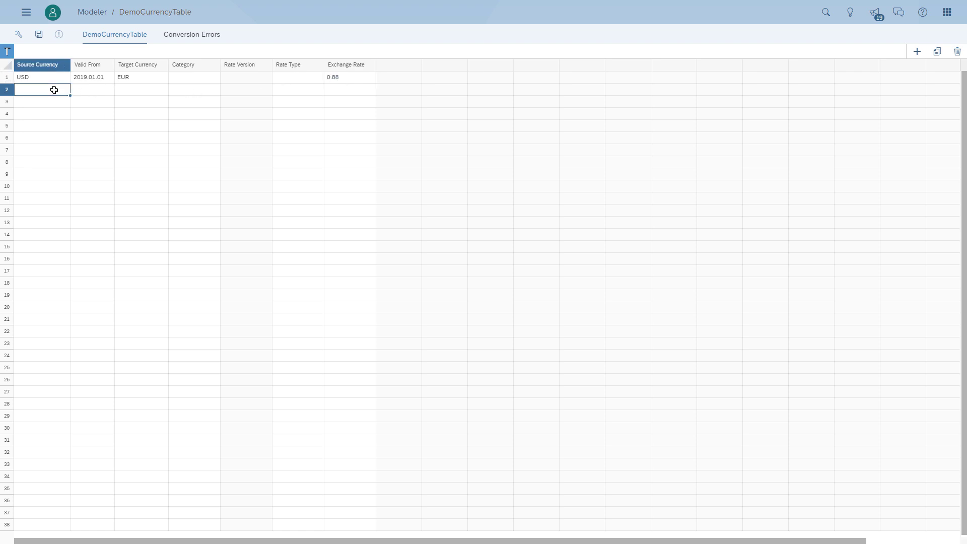
# - Fill rows 2–6: USD→CAD 1.31, EUR→USD 1.14, EUR→CAD 1.49, CAD→EUR 0.67, CAD→USD 0.76
pyautogui.write('USD')
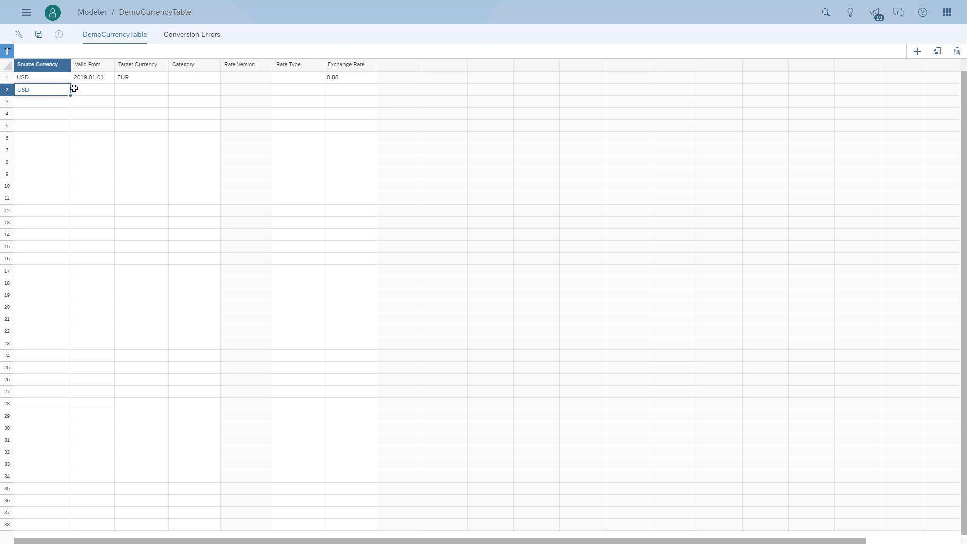
pyautogui.click(89, 89)
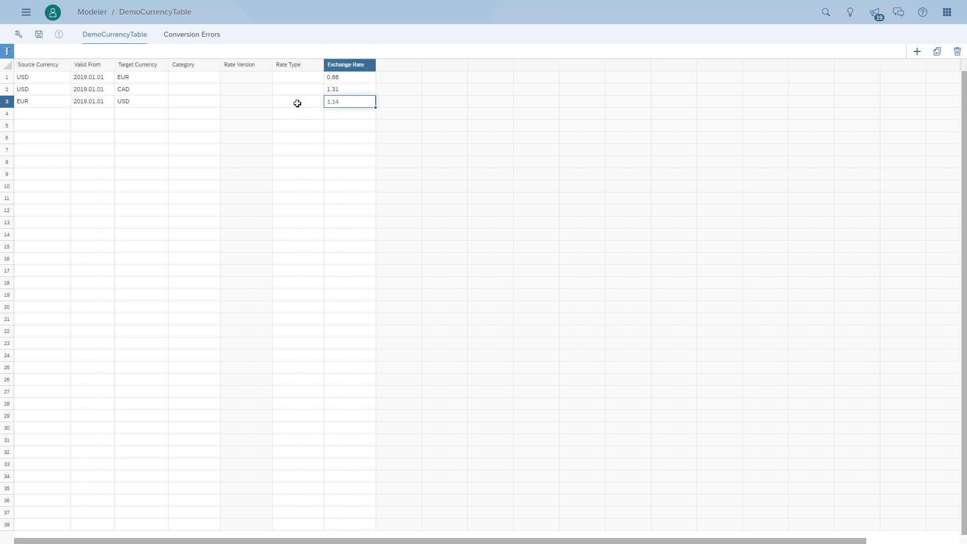
pyautogui.write('CAD')
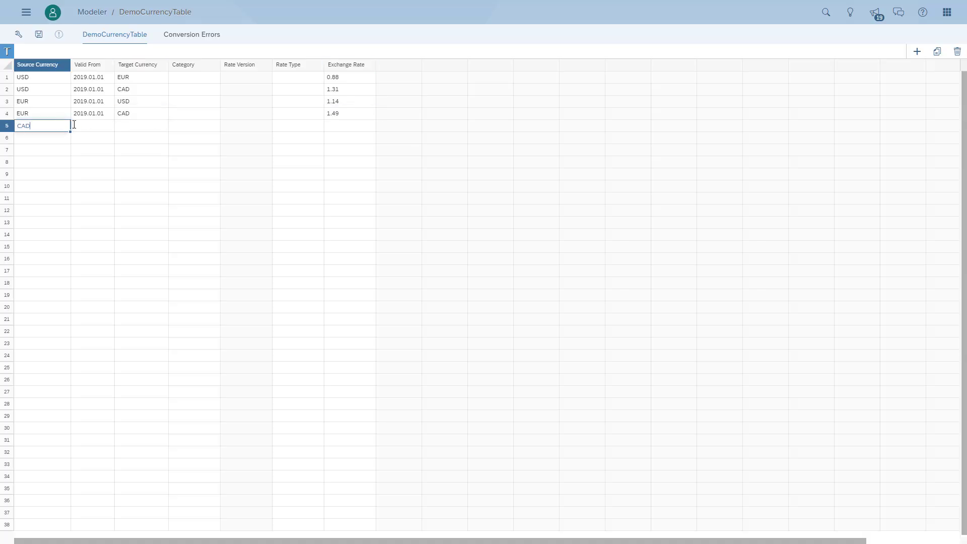
pyautogui.press('Enter')
pyautogui.write('0.76')
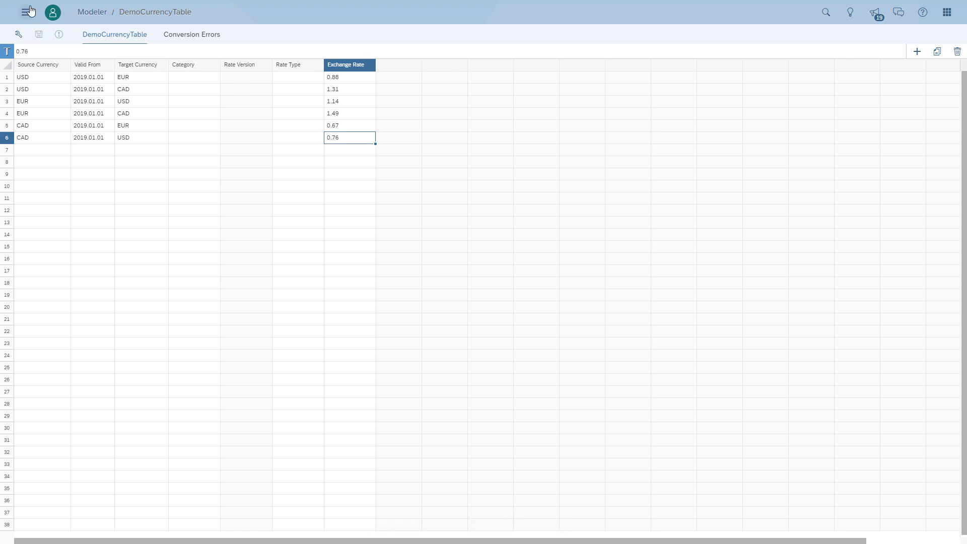
# - Browse Files and reopen the Daily Dose - Currency Example model from Public
pyautogui.click(27, 13)
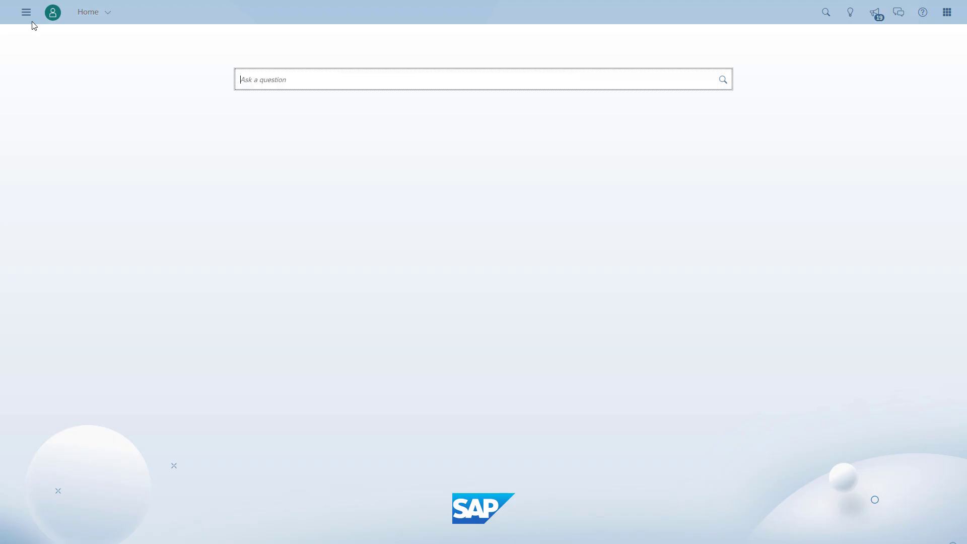
pyautogui.click(25, 12)
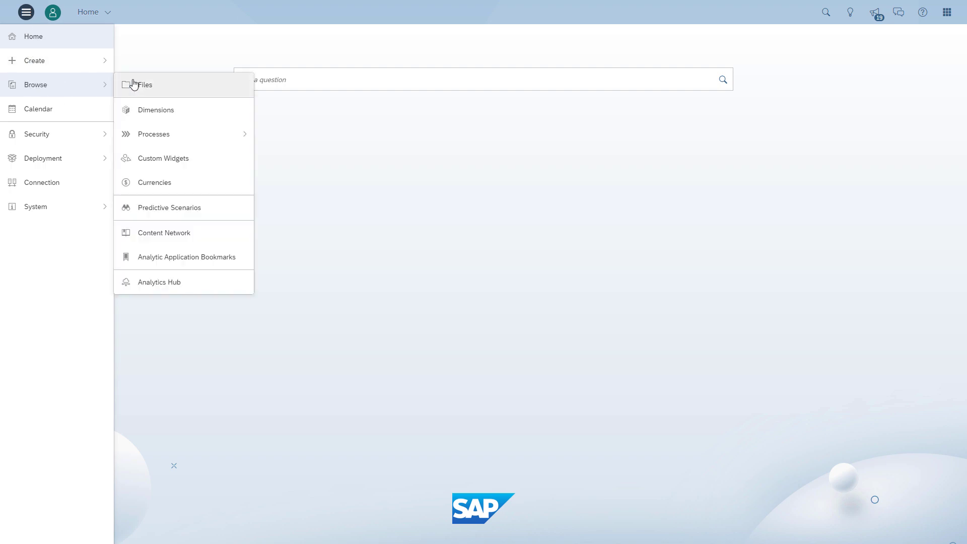
pyautogui.click(146, 84)
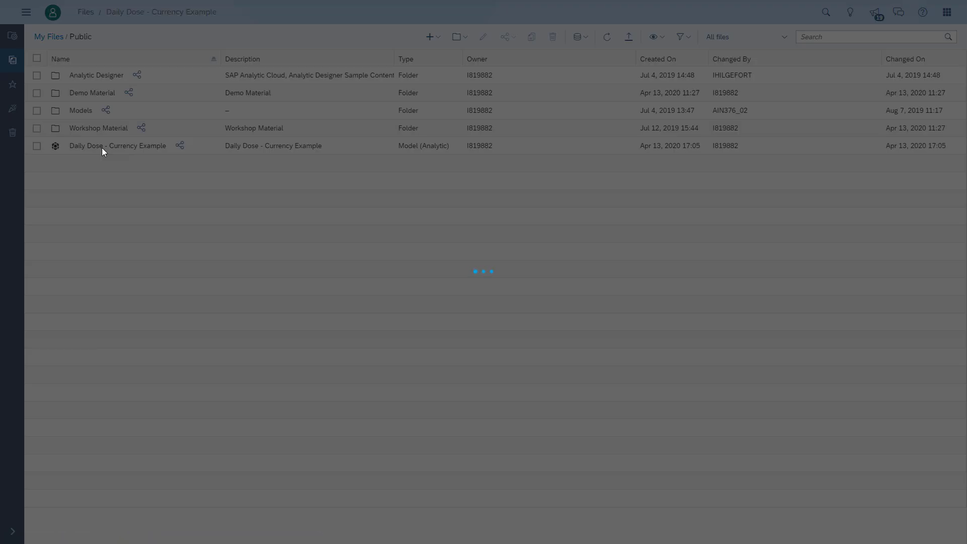
pyautogui.doubleClick(117, 145)
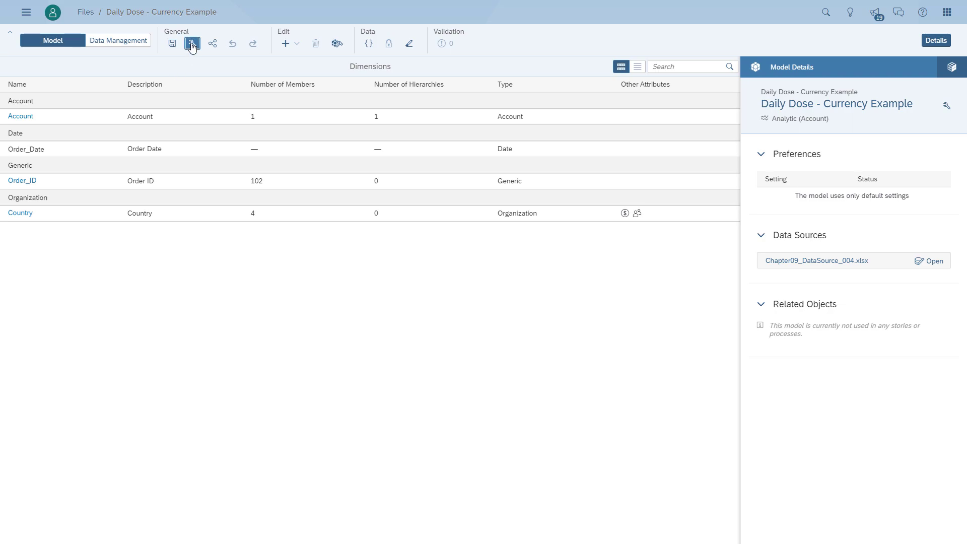
# - In Preferences > Currency, enable conversion with Country, DemoCurrencyTable and Order_Date, and confirm
pyautogui.click(192, 44)
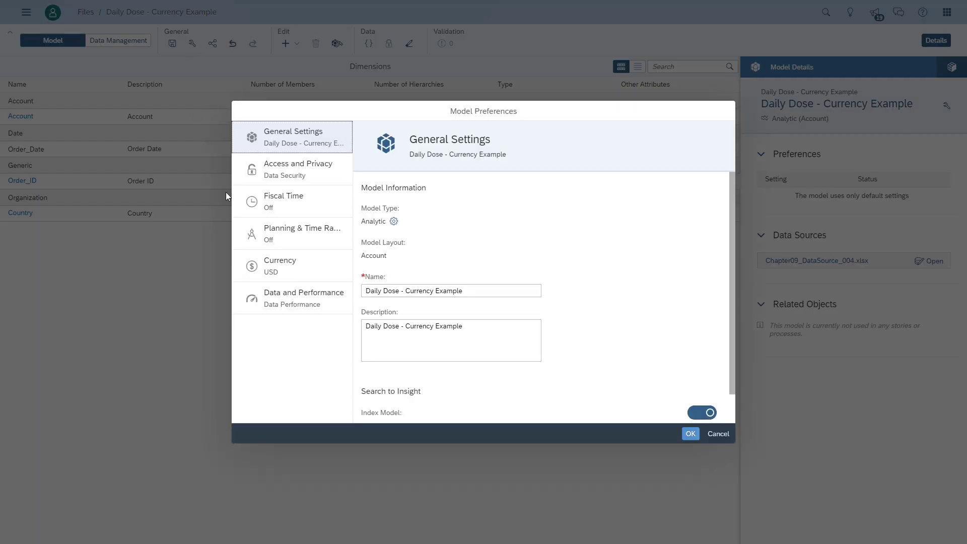
pyautogui.click(280, 265)
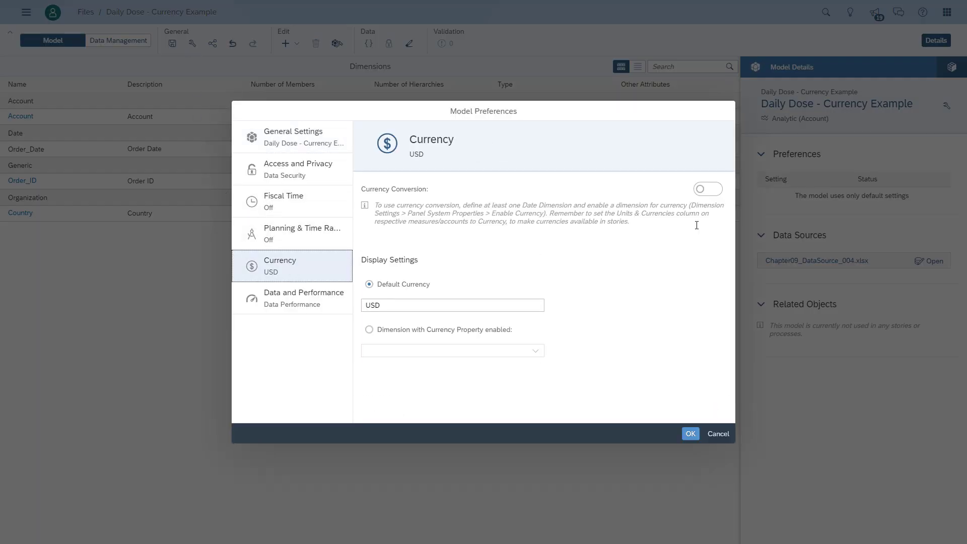
pyautogui.click(702, 189)
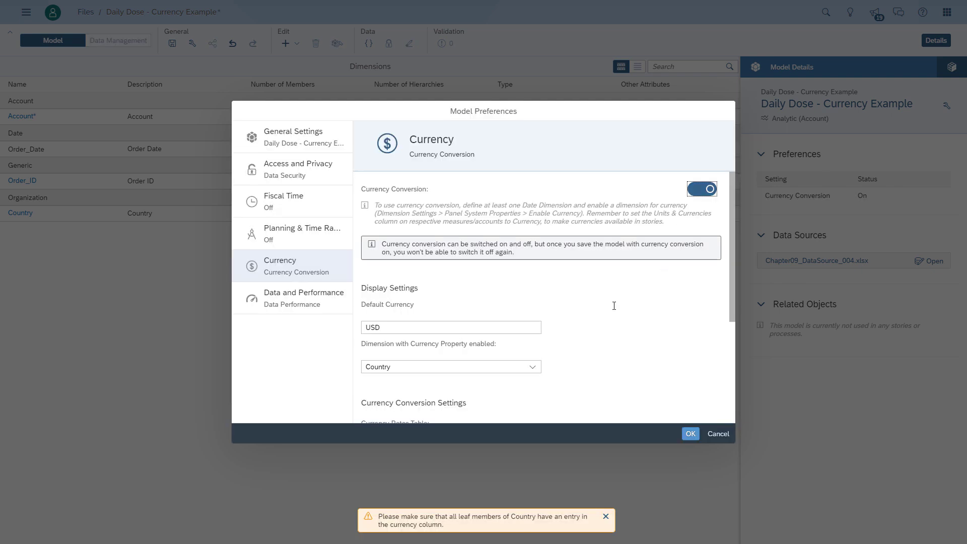
pyautogui.scroll(-3)
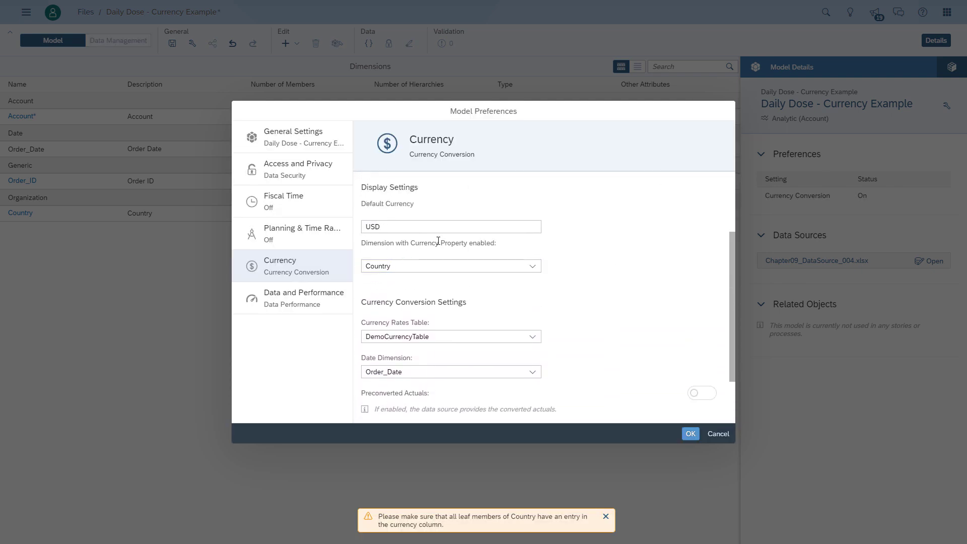
pyautogui.moveTo(463, 326)
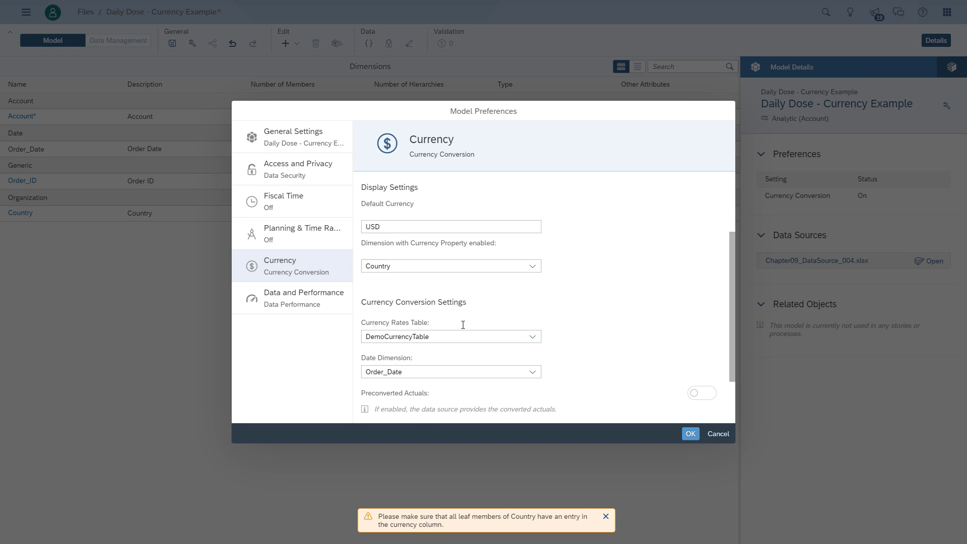
pyautogui.scroll(-3)
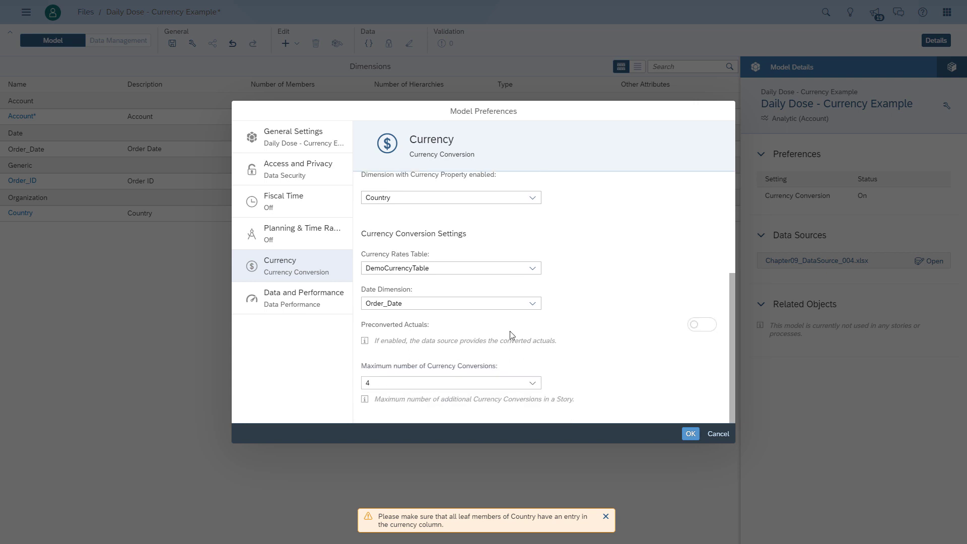
pyautogui.scroll(3)
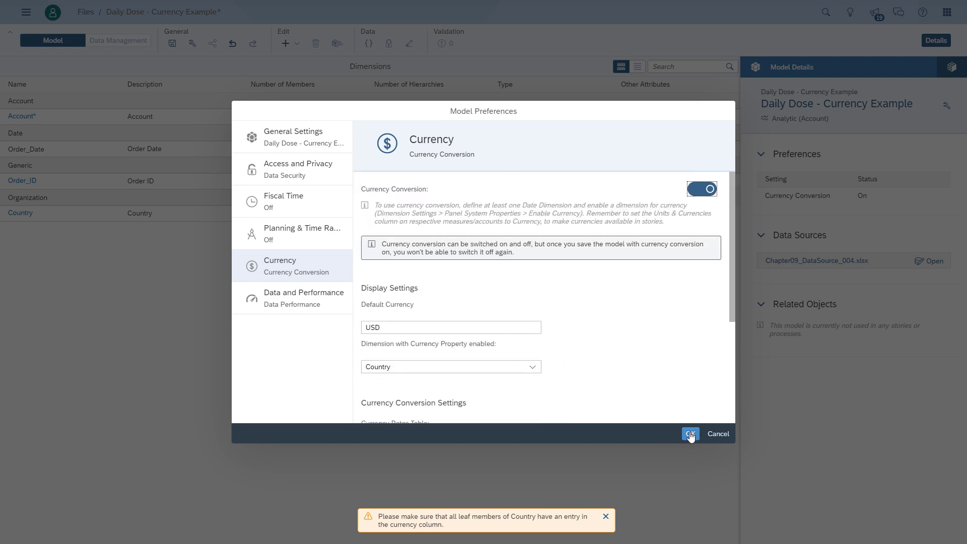
pyautogui.click(689, 434)
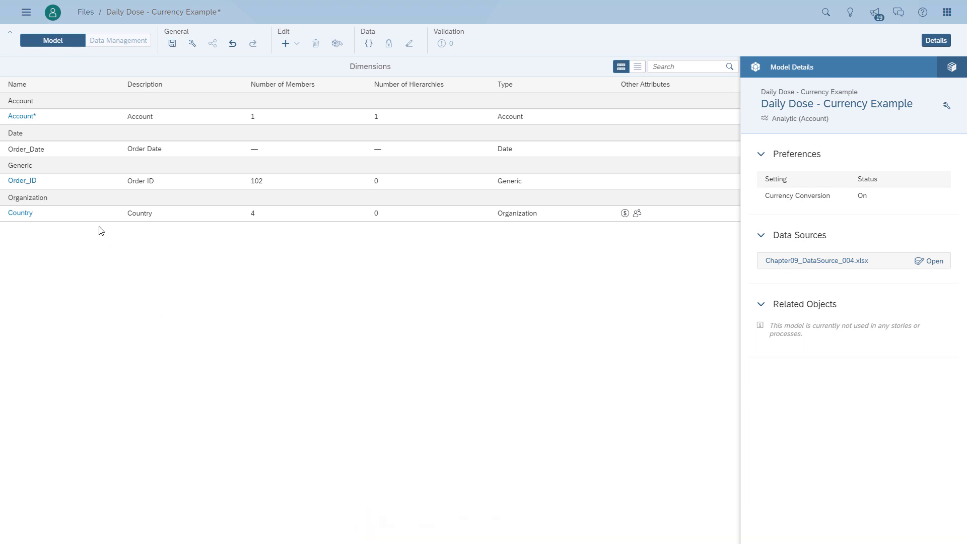
# - Set the Order_Value account's Units & Currencies to Currency and return to the Dimensions list
pyautogui.click(22, 115)
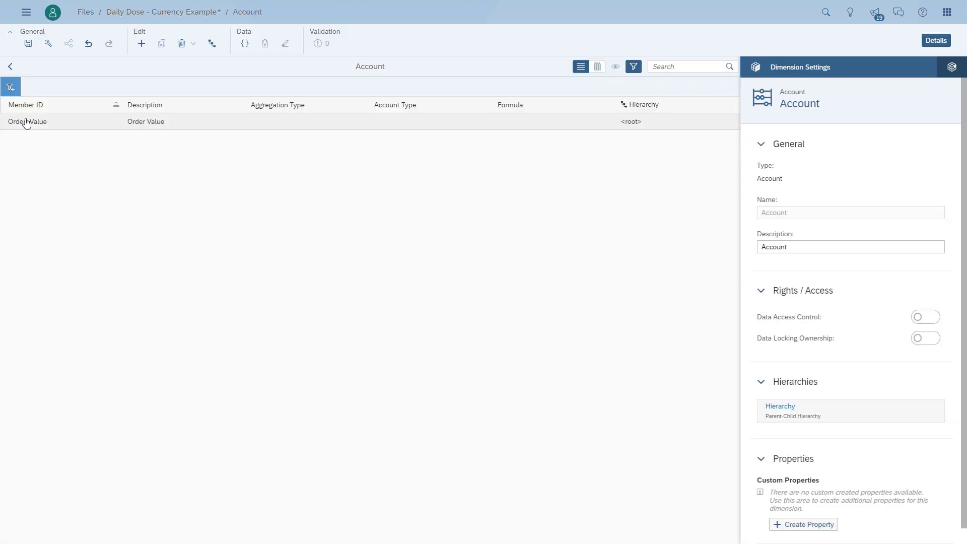
pyautogui.click(27, 122)
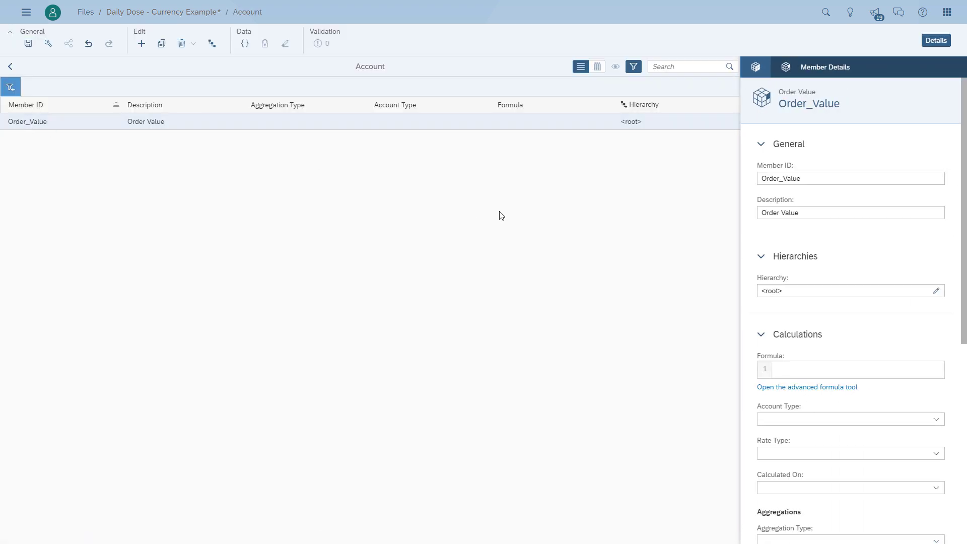
pyautogui.scroll(-3)
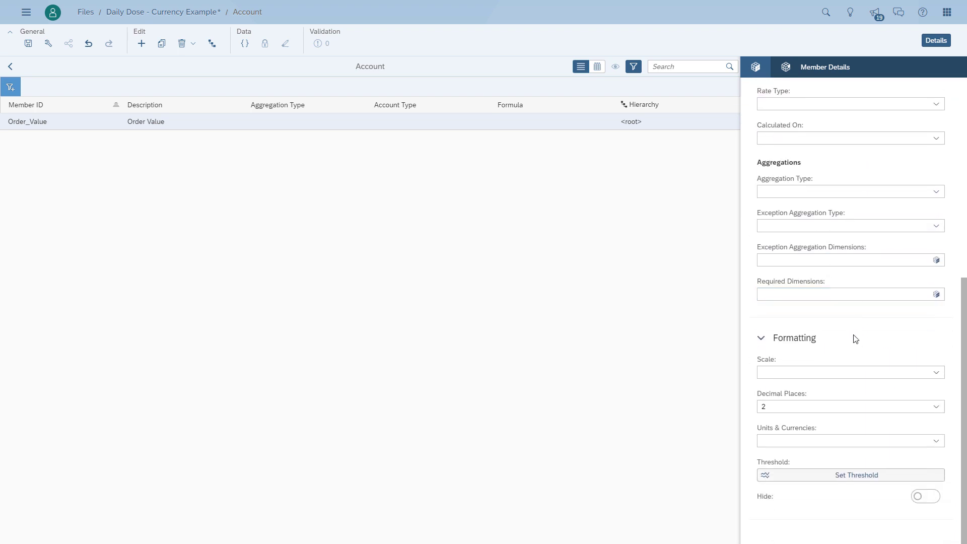
pyautogui.click(935, 441)
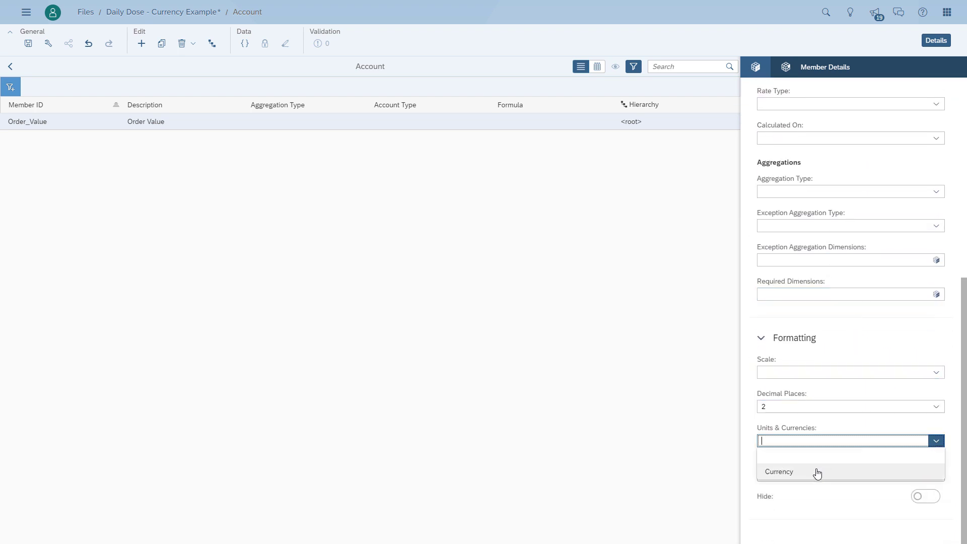
pyautogui.click(779, 471)
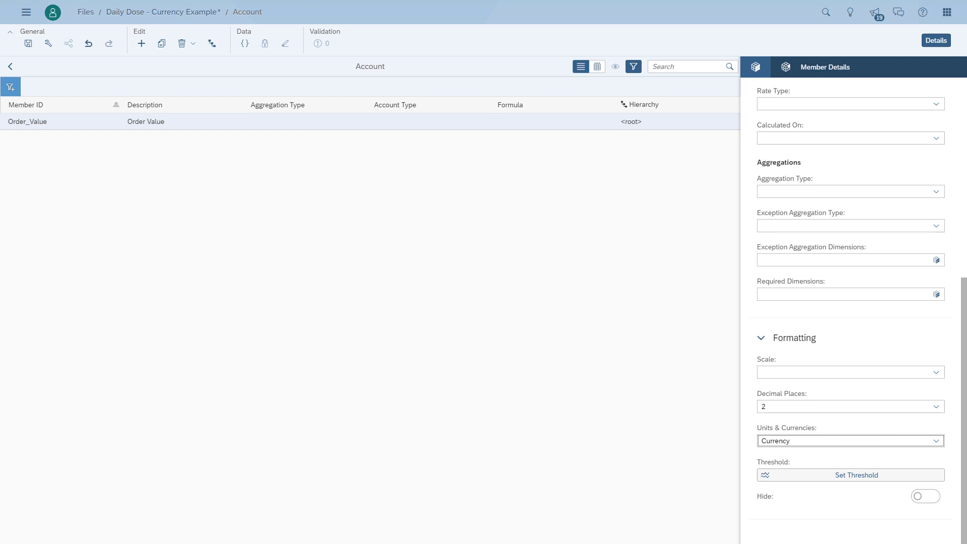
pyautogui.click(9, 67)
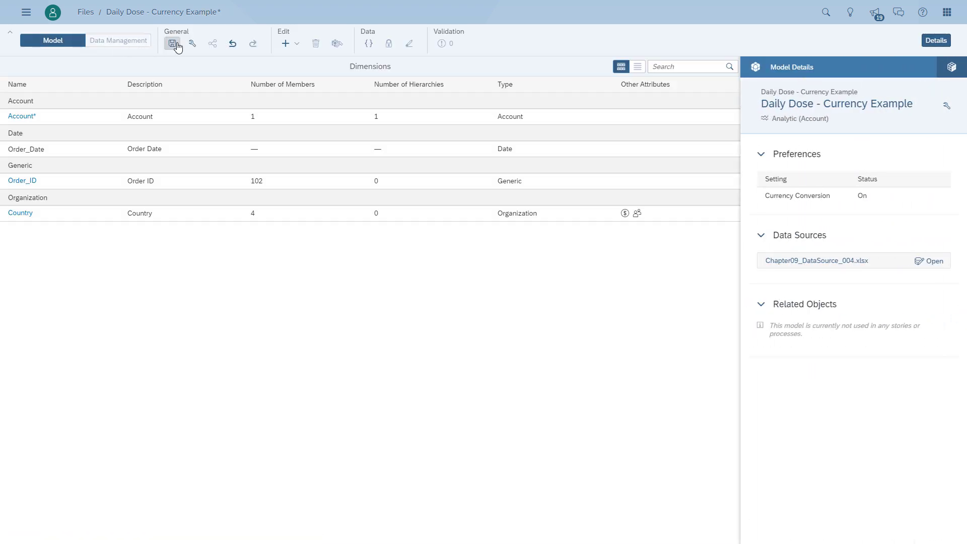
# - Save the Daily Dose - Currency Example model and navigate back to Home
pyautogui.click(175, 43)
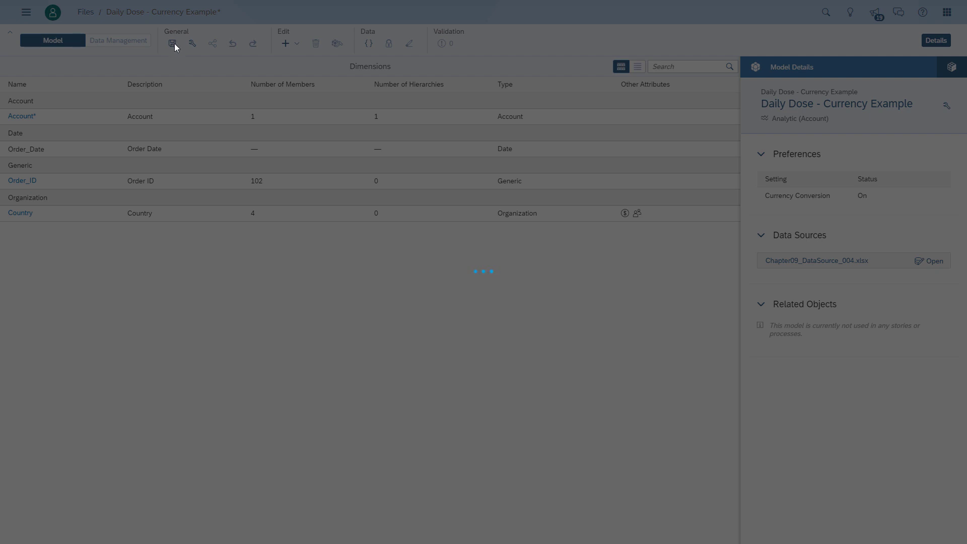
pyautogui.click(173, 43)
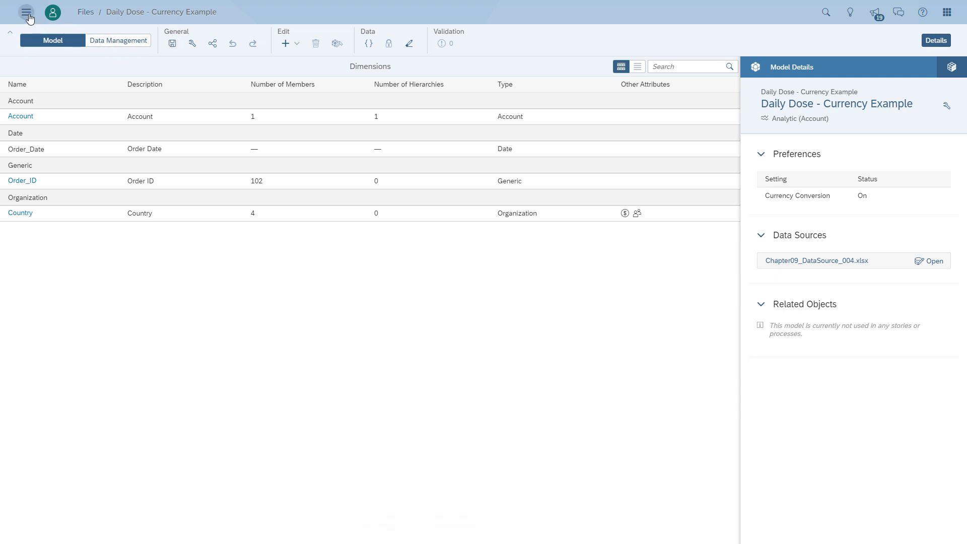
pyautogui.click(26, 12)
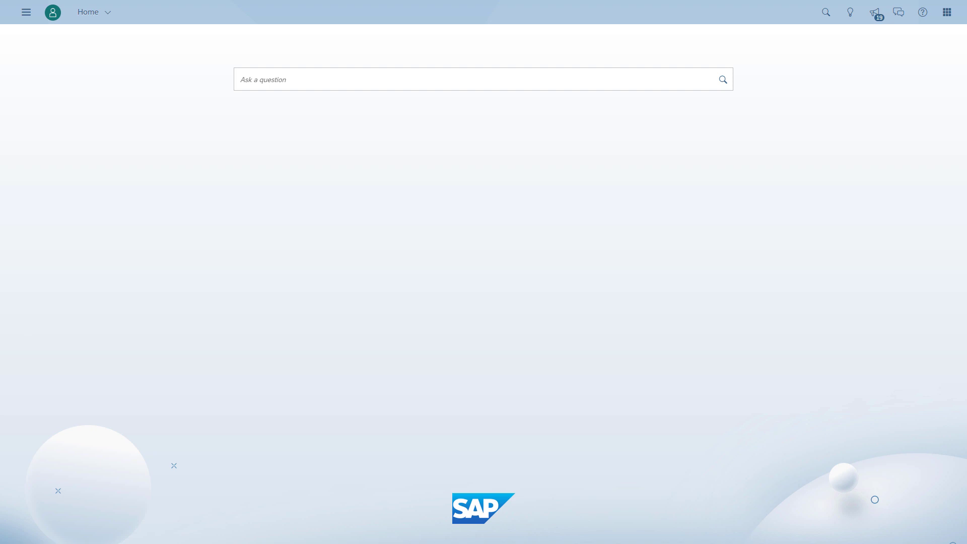
# - Create a new story and add a table to its canvas
pyautogui.click(26, 12)
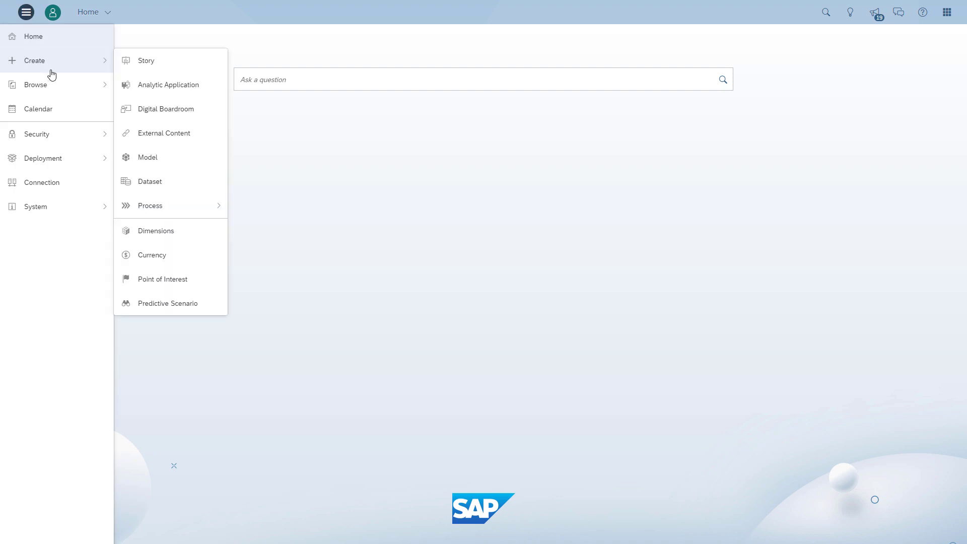
pyautogui.click(146, 61)
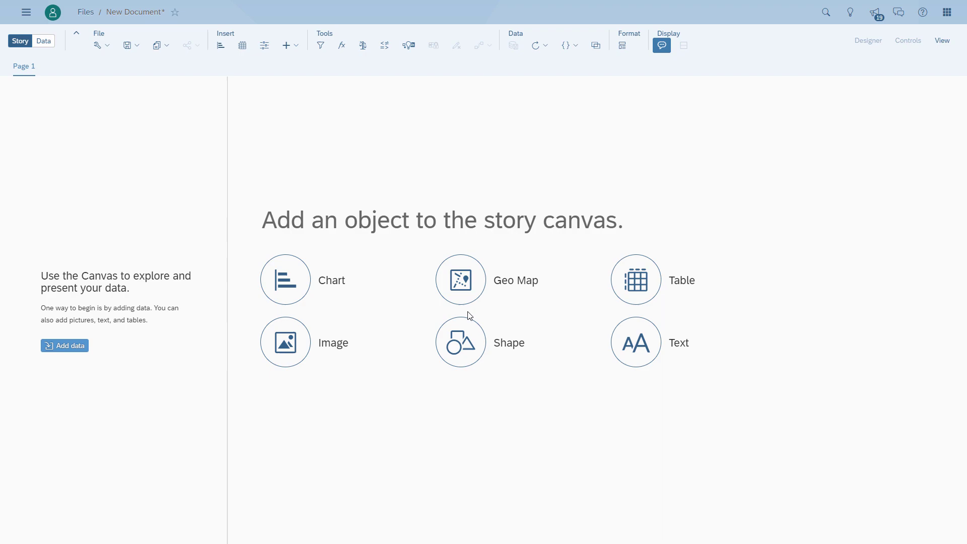
pyautogui.click(286, 279)
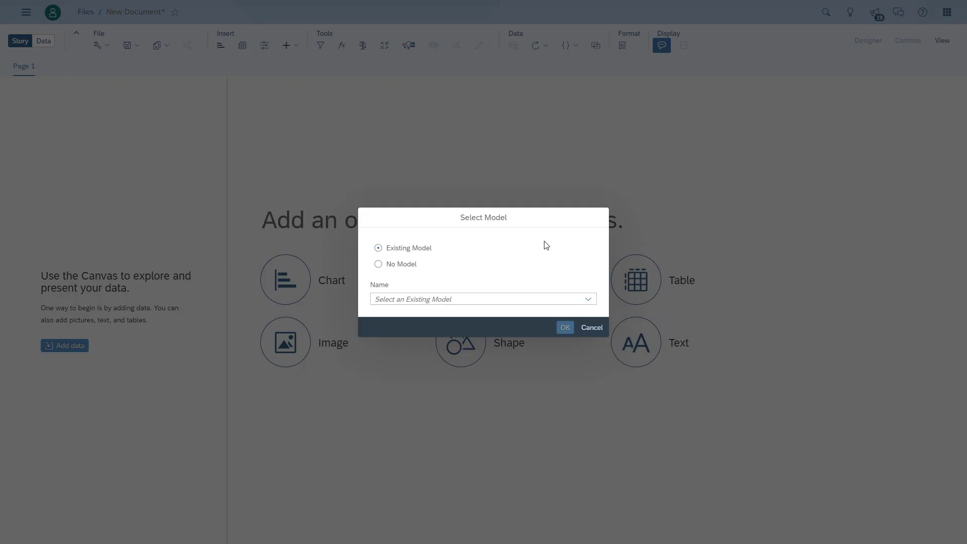
# - Base the table on the existing Daily Dose - Currency Example model, showing Order Value 1,394,195.22 USD
pyautogui.click(482, 299)
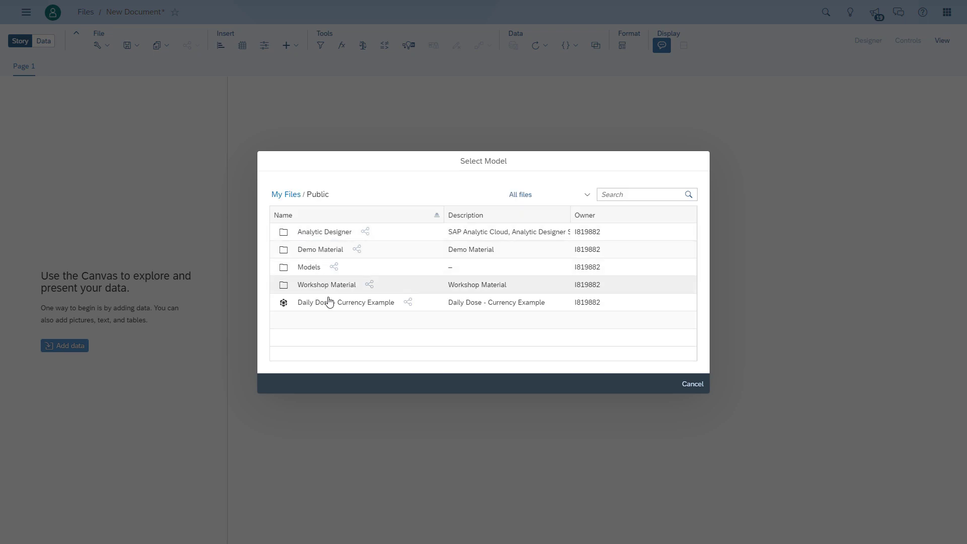
pyautogui.click(692, 384)
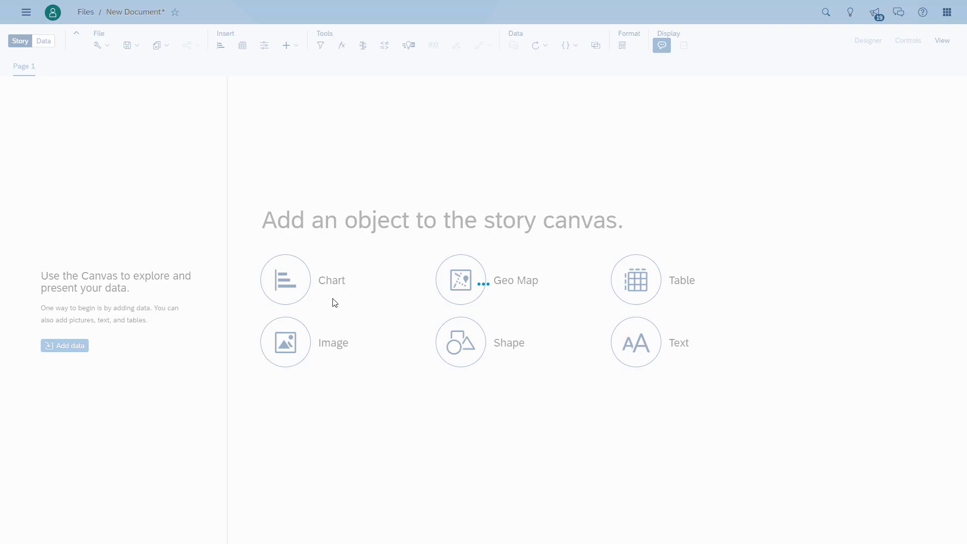
pyautogui.click(636, 279)
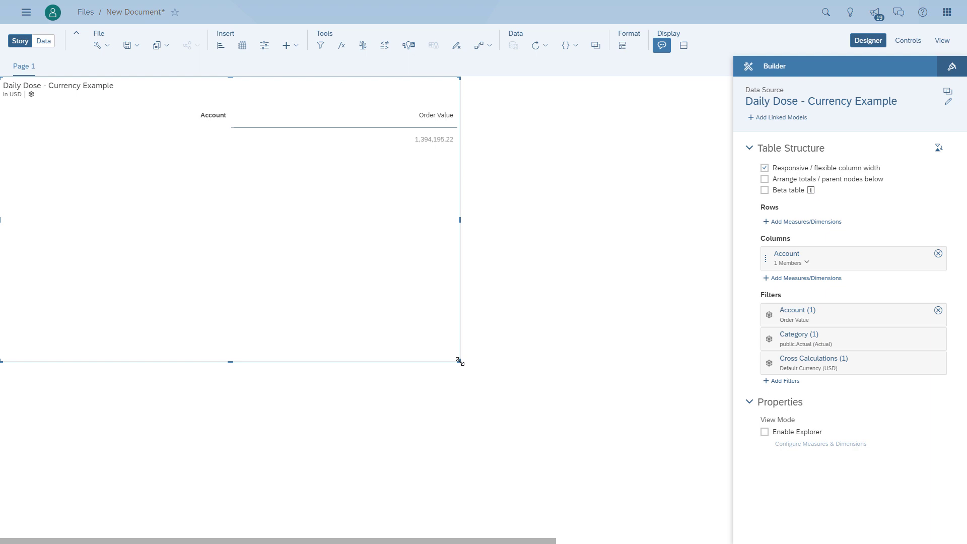
pyautogui.moveTo(471, 87)
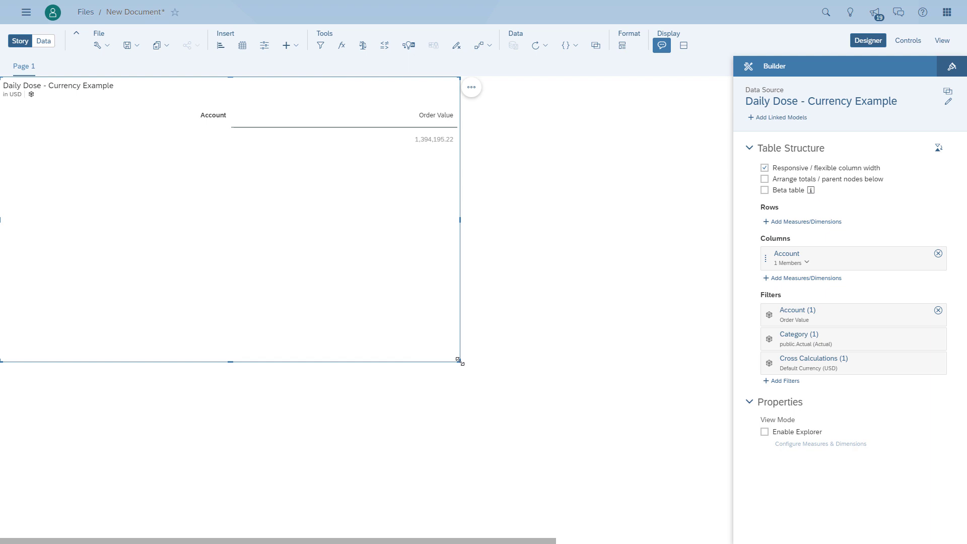
# - Add Country to the table rows, splitting Order Value across Canada, Germany and US
pyautogui.click(806, 222)
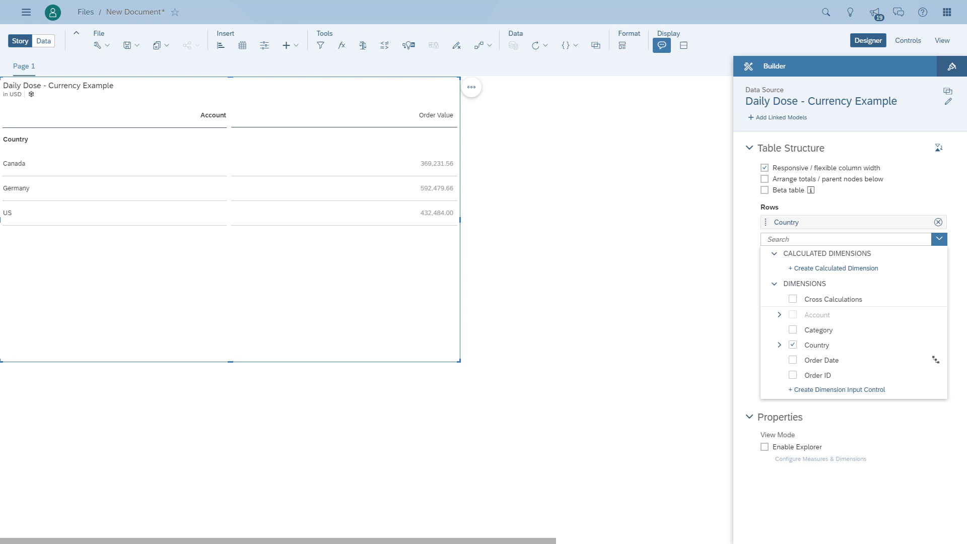
pyautogui.moveTo(504, 326)
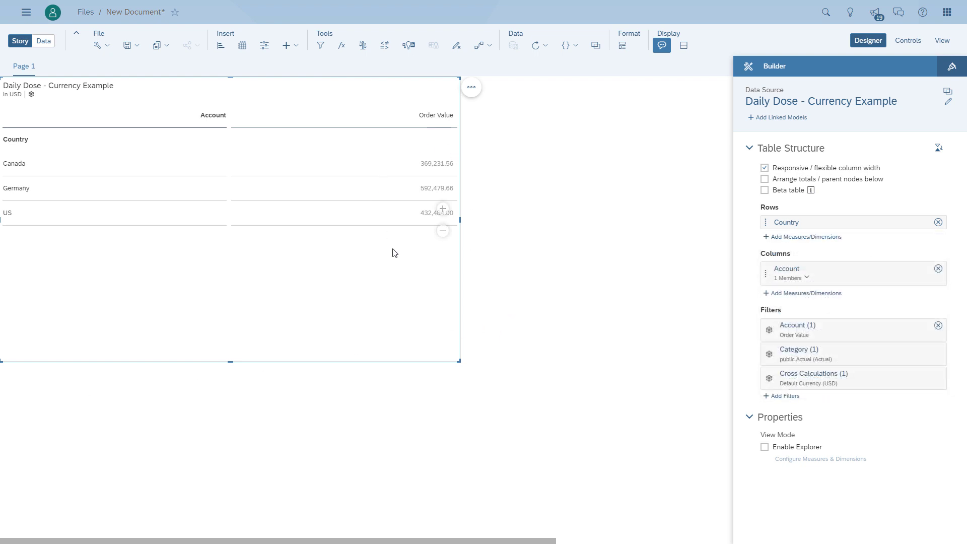
pyautogui.moveTo(15, 103)
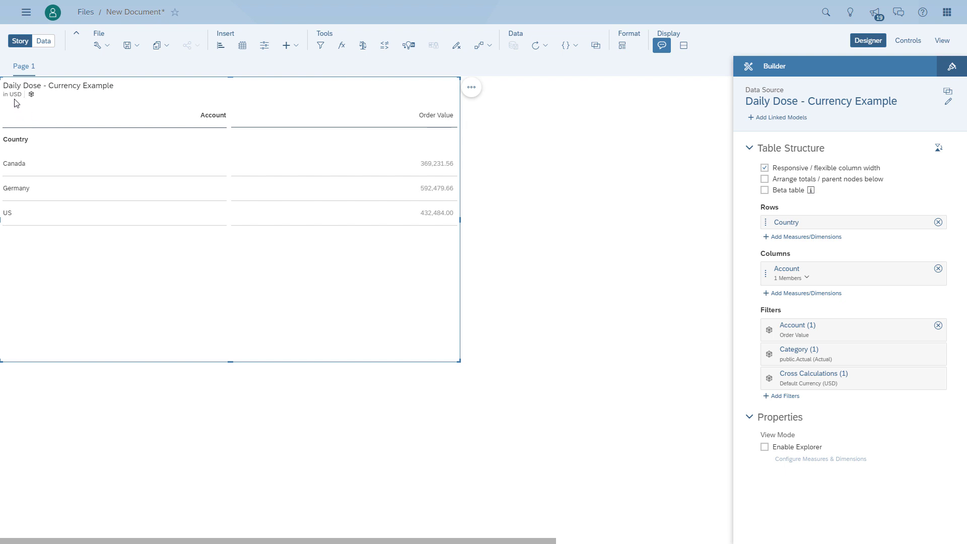
pyautogui.moveTo(125, 373)
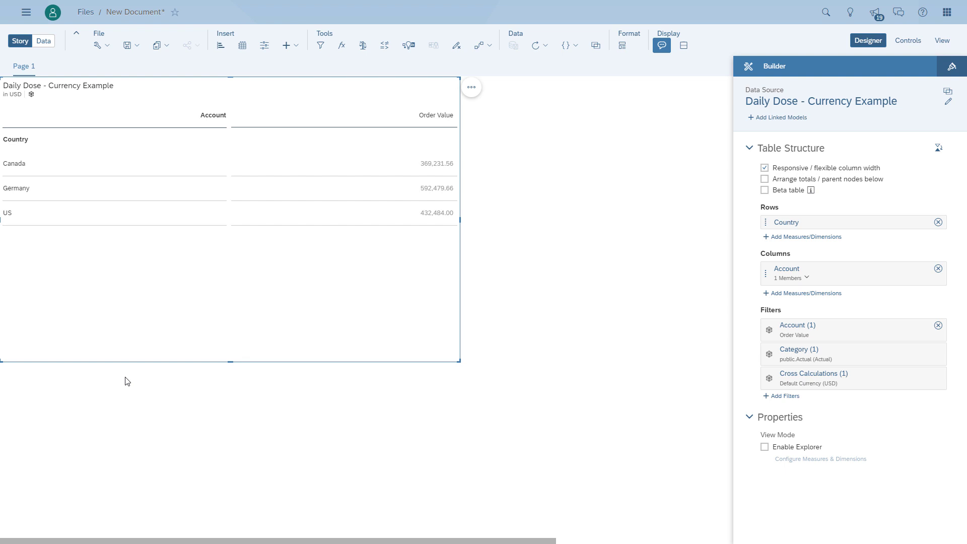
pyautogui.moveTo(562, 387)
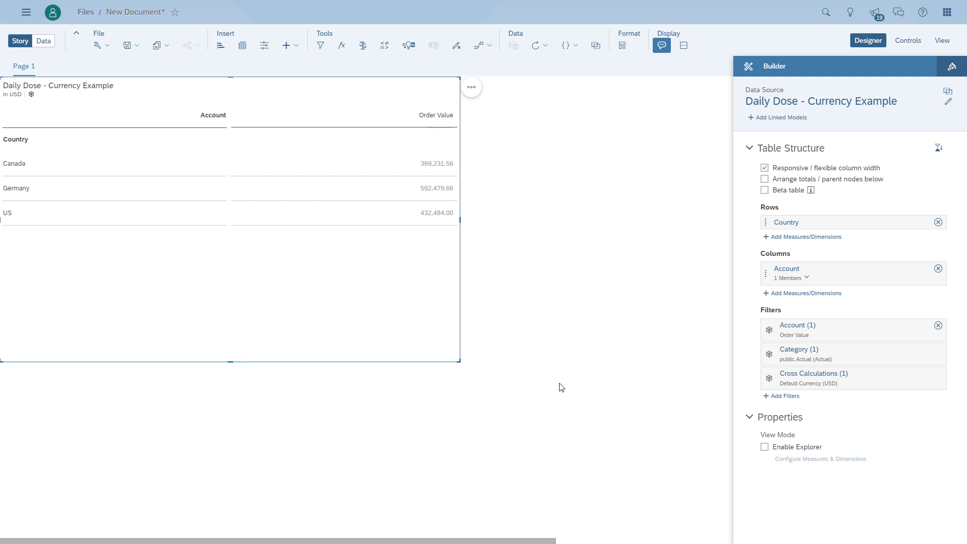
pyautogui.moveTo(398, 336)
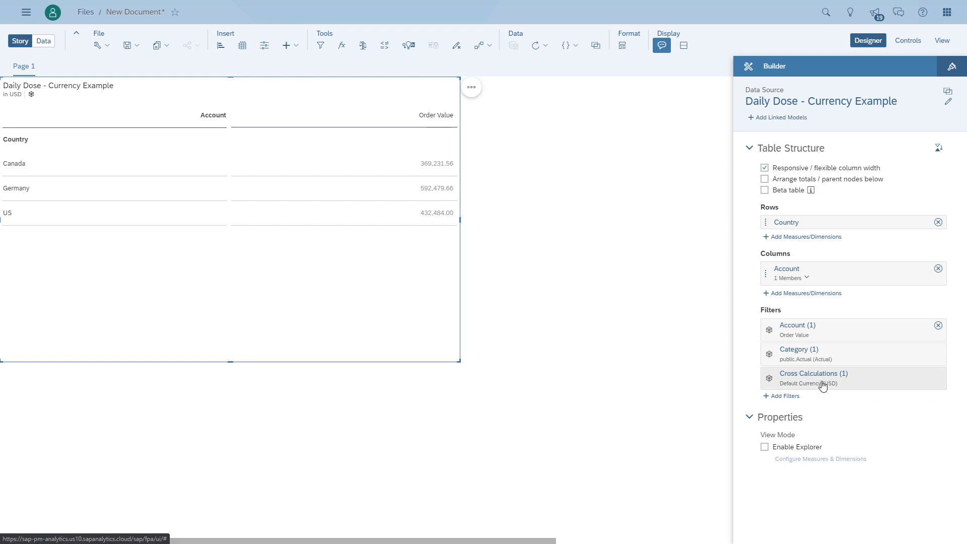
# - Change the Cross Calculations filter to Currency so Order Value shows in CA$, € and $
pyautogui.click(814, 373)
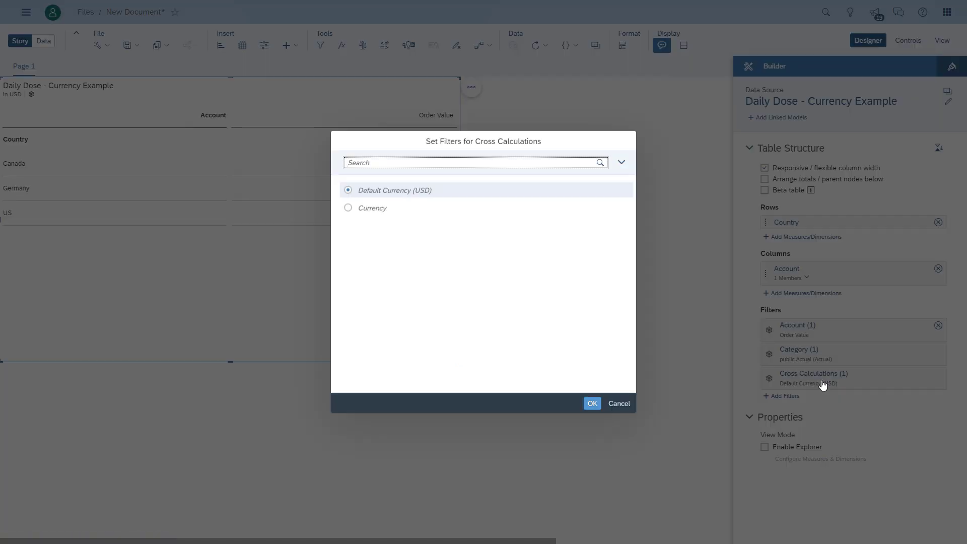
pyautogui.moveTo(784, 383)
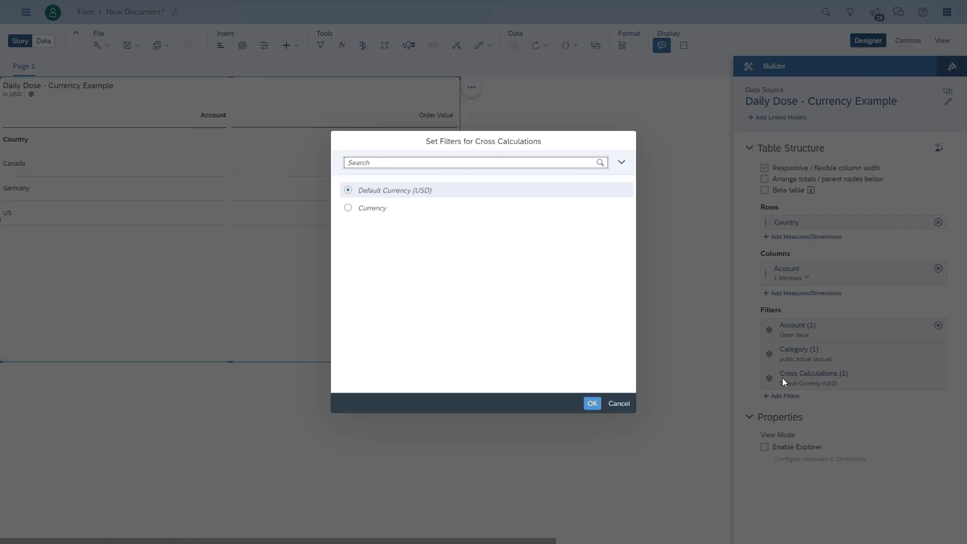
pyautogui.click(349, 208)
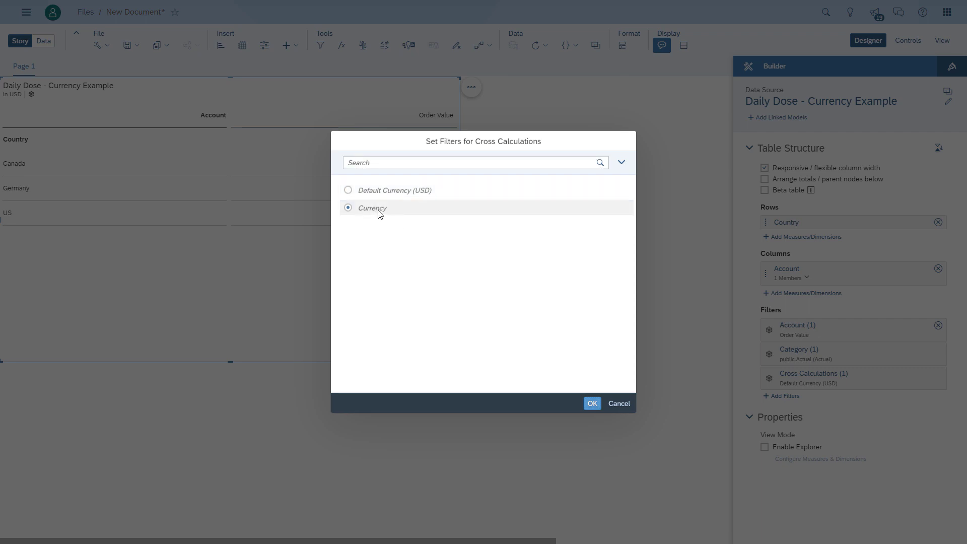
pyautogui.click(592, 404)
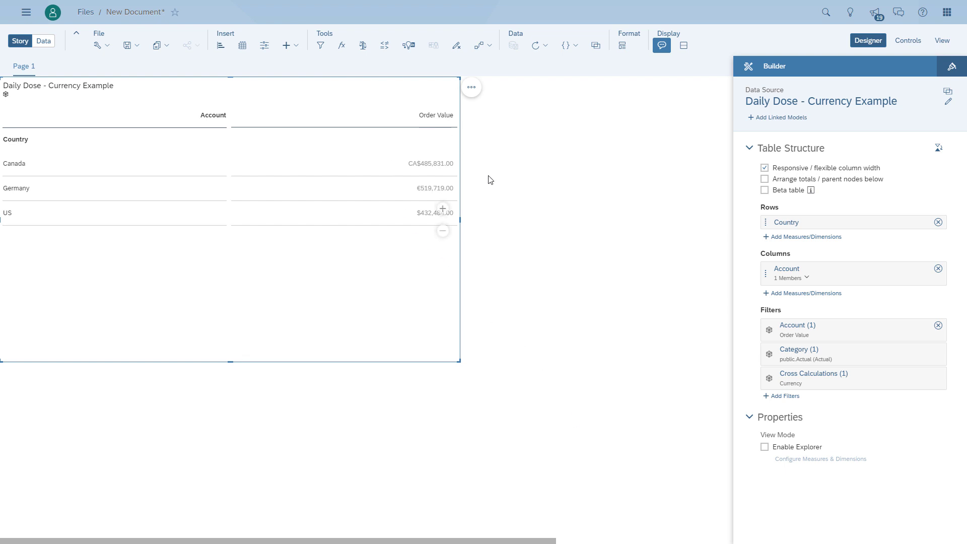
pyautogui.click(535, 260)
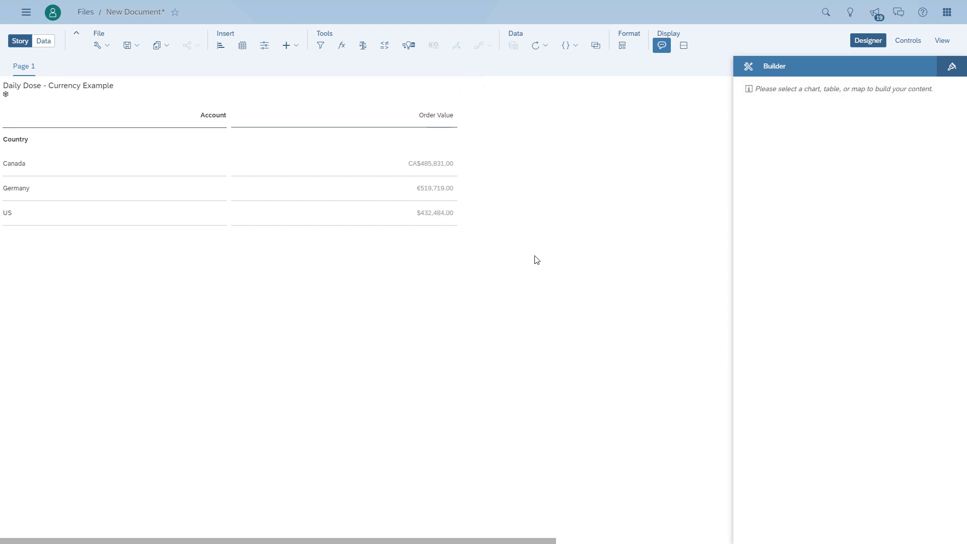